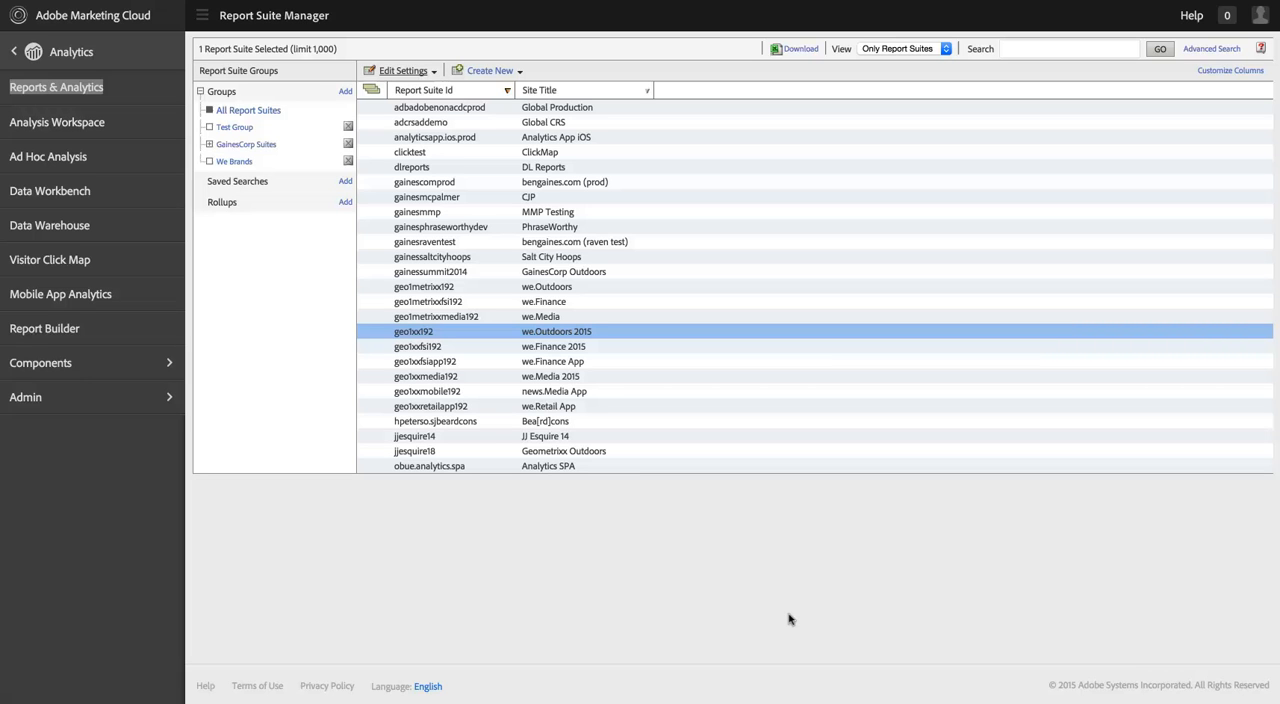
pyautogui.moveTo(464, 564)
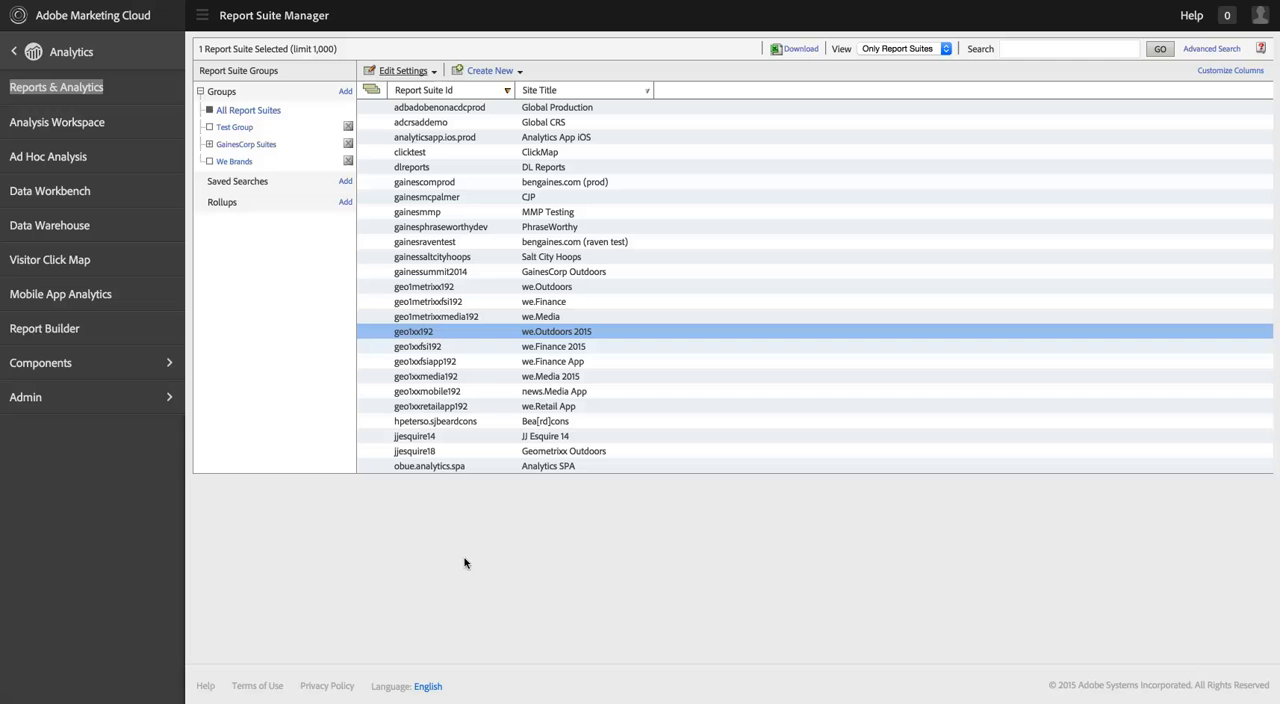
pyautogui.moveTo(416, 70)
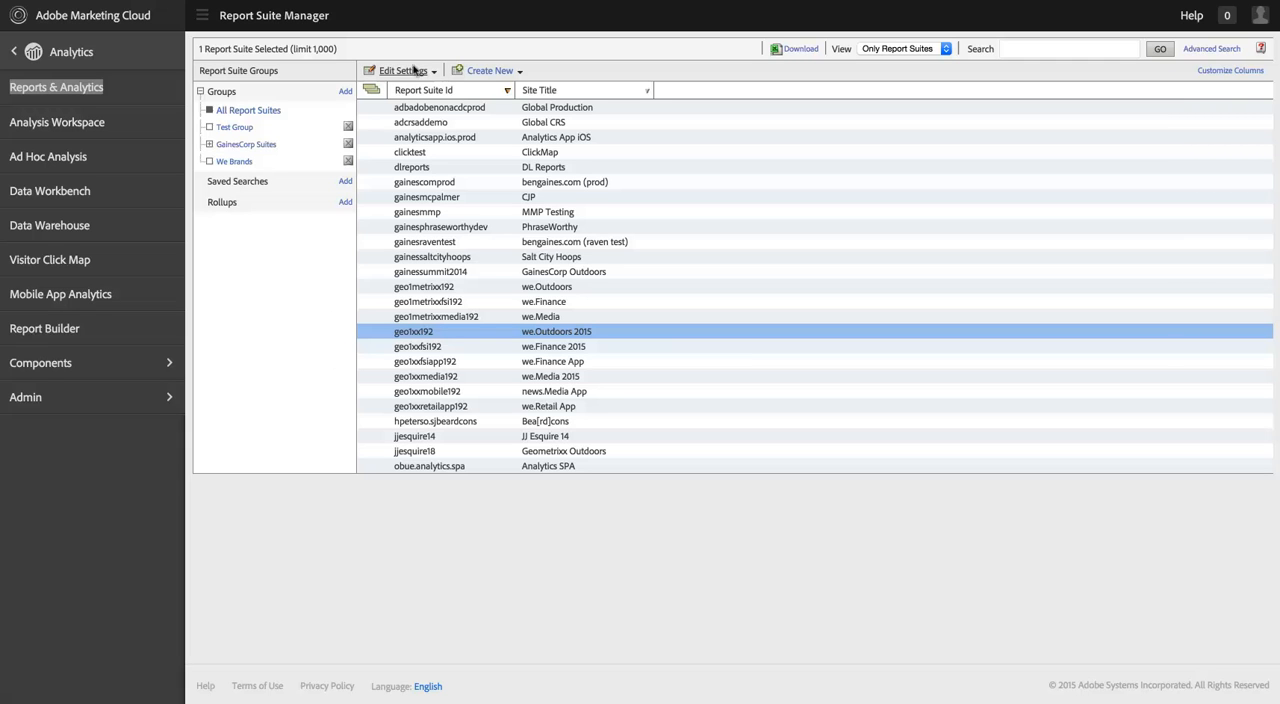
# Navigate from Edit Settings to the Default Metrics page for we.Outdoors 2015.
pyautogui.click(402, 70)
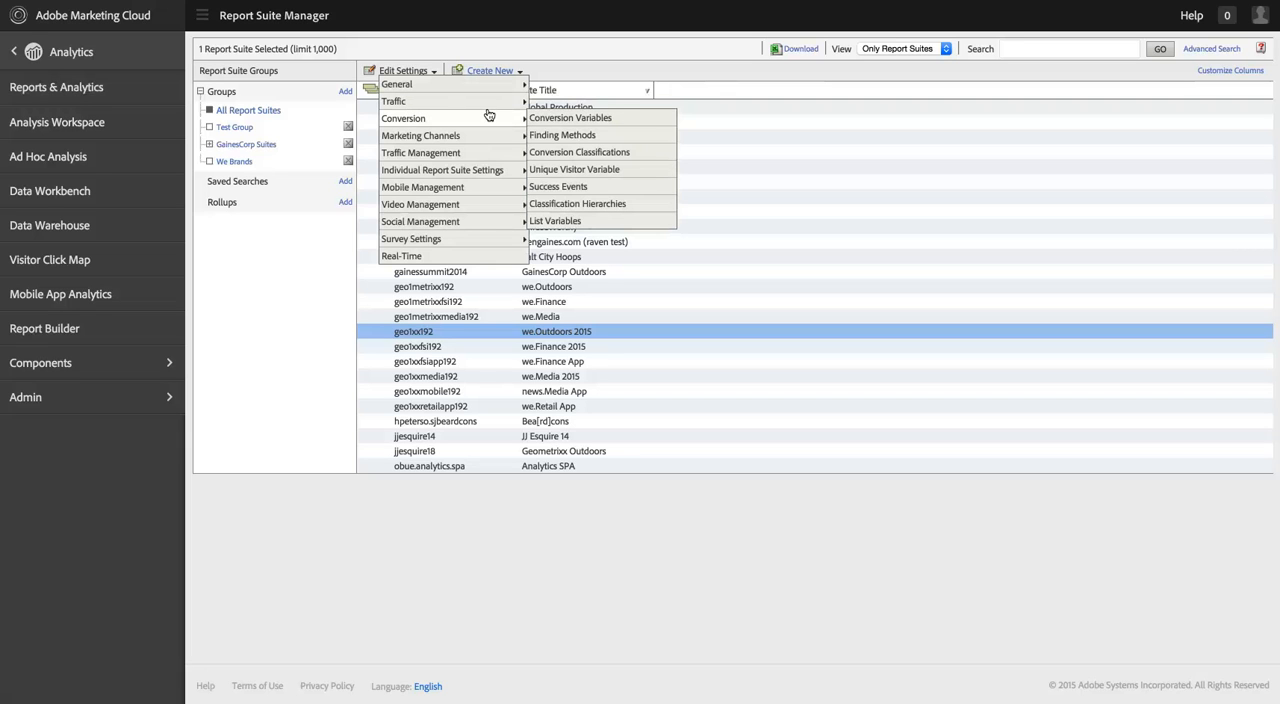
pyautogui.moveTo(570, 116)
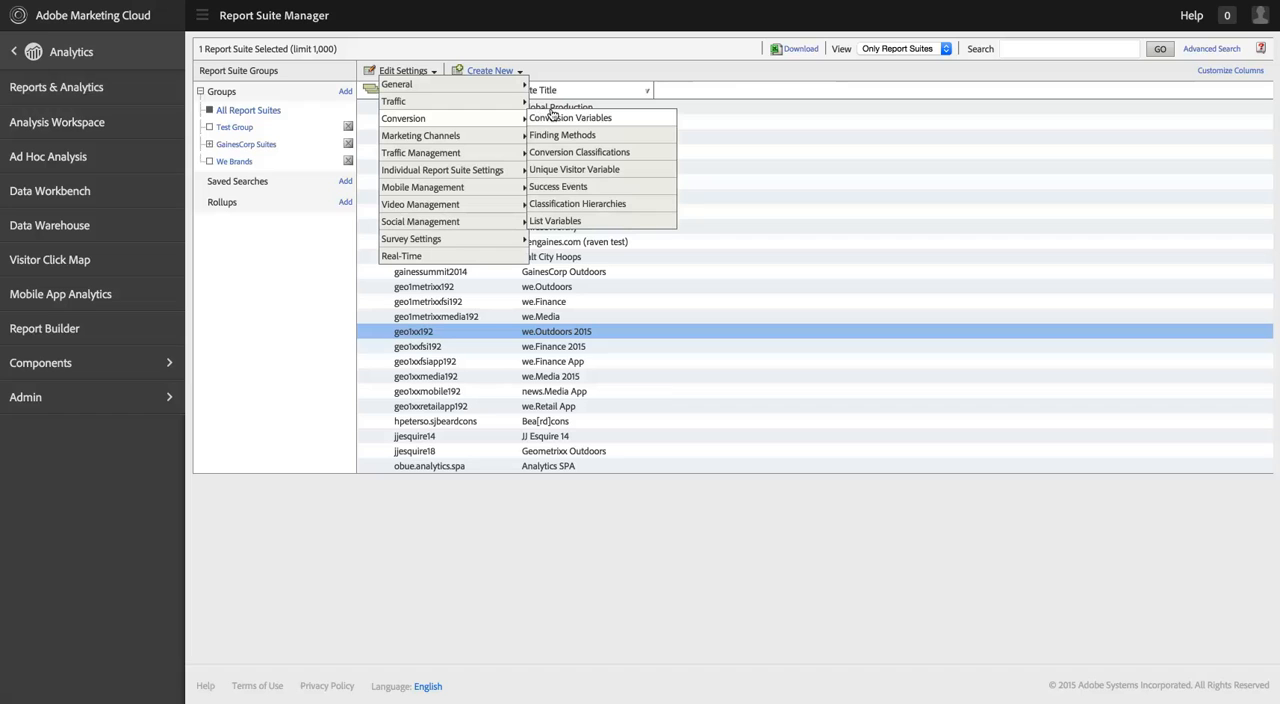
pyautogui.moveTo(576, 204)
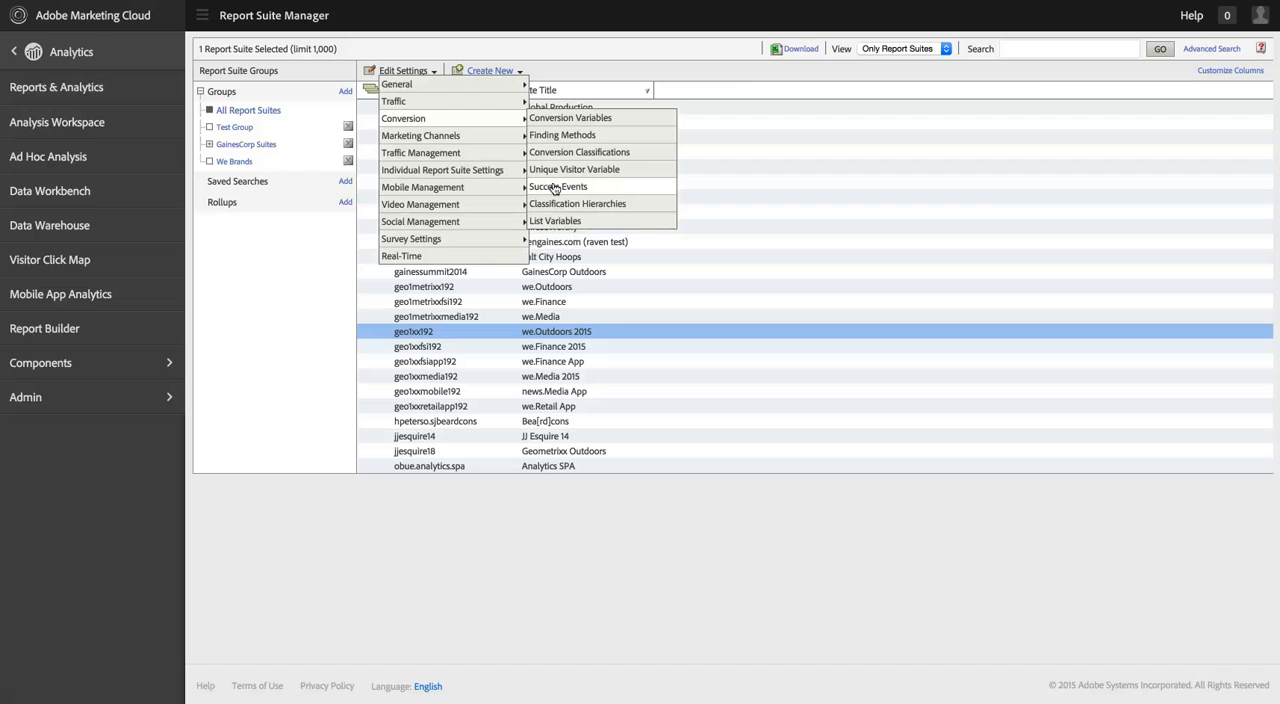
pyautogui.moveTo(396, 84)
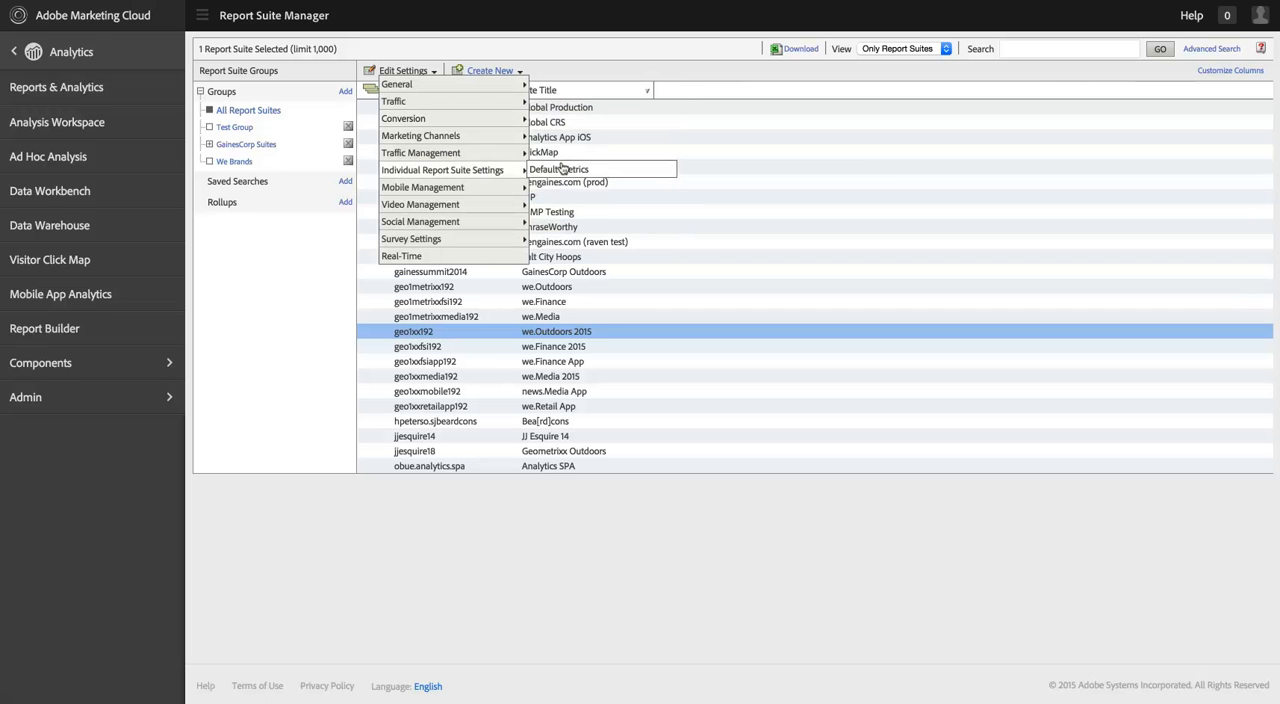
pyautogui.click(560, 168)
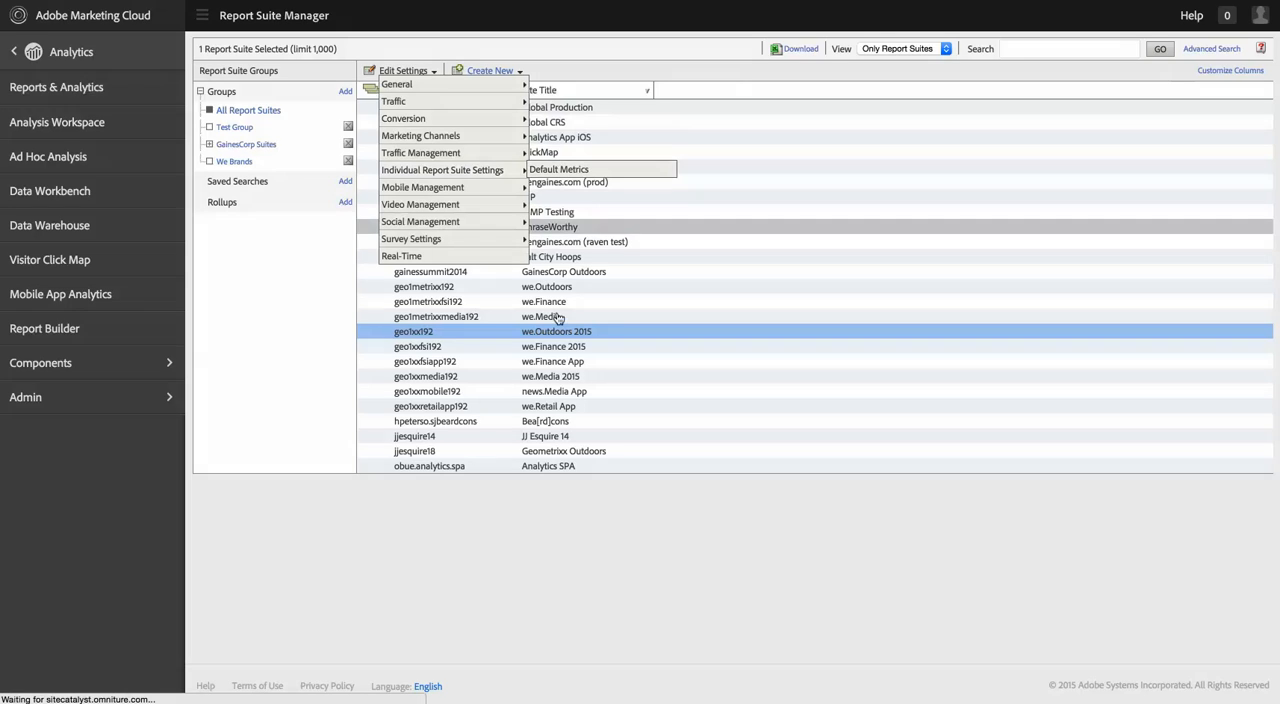
# Keep Orders and Revenue, set Metric 3 to Unique Visitors, and save the defaults.
pyautogui.click(560, 168)
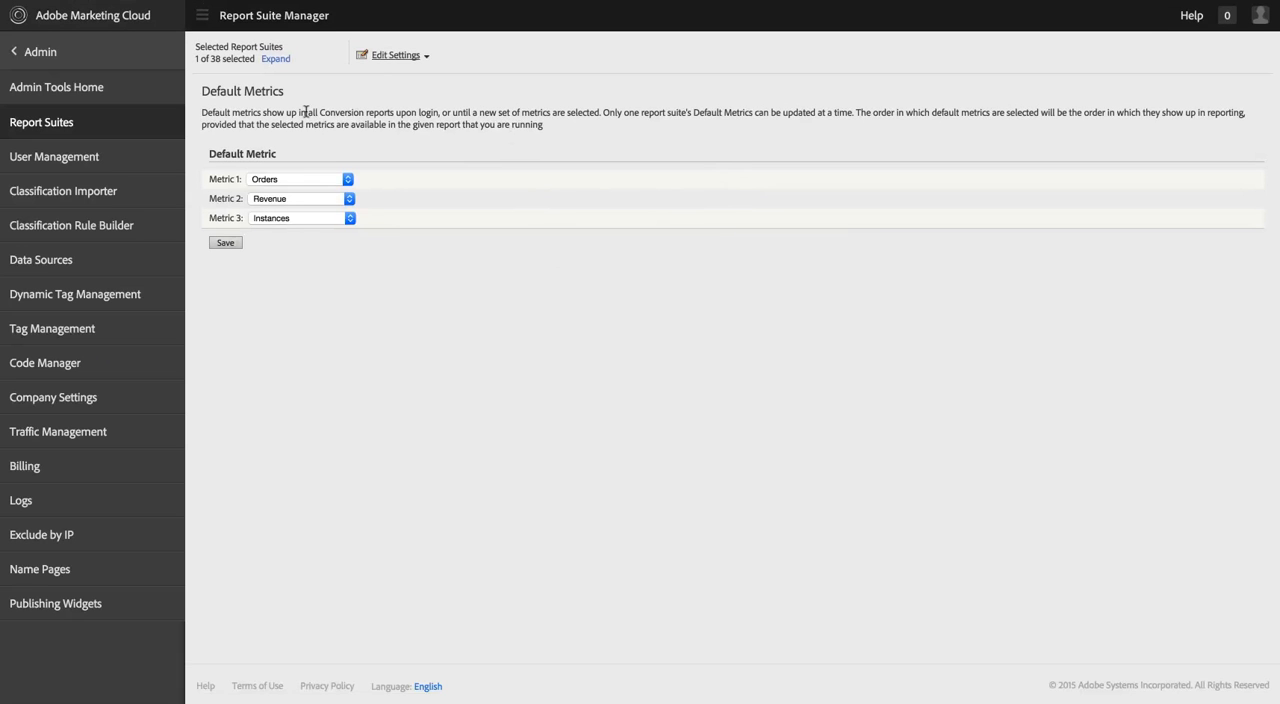
pyautogui.moveTo(358, 150)
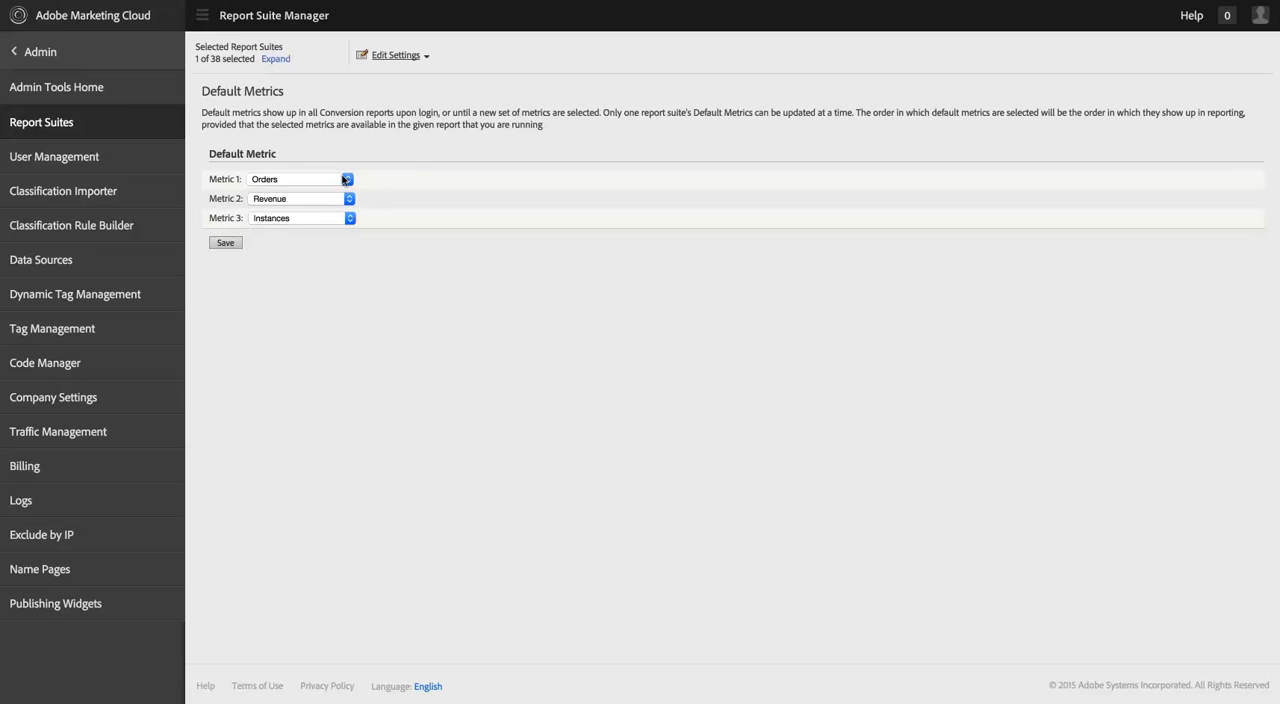
pyautogui.moveTo(340, 180)
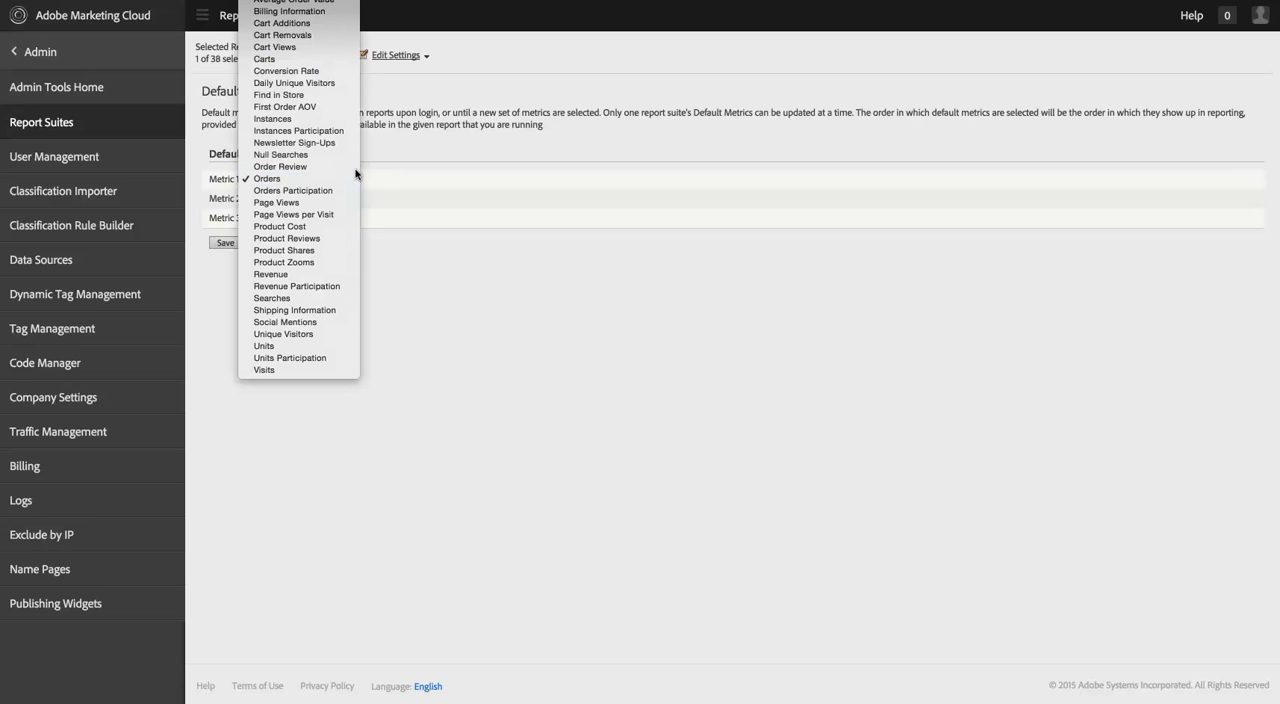
pyautogui.click(268, 178)
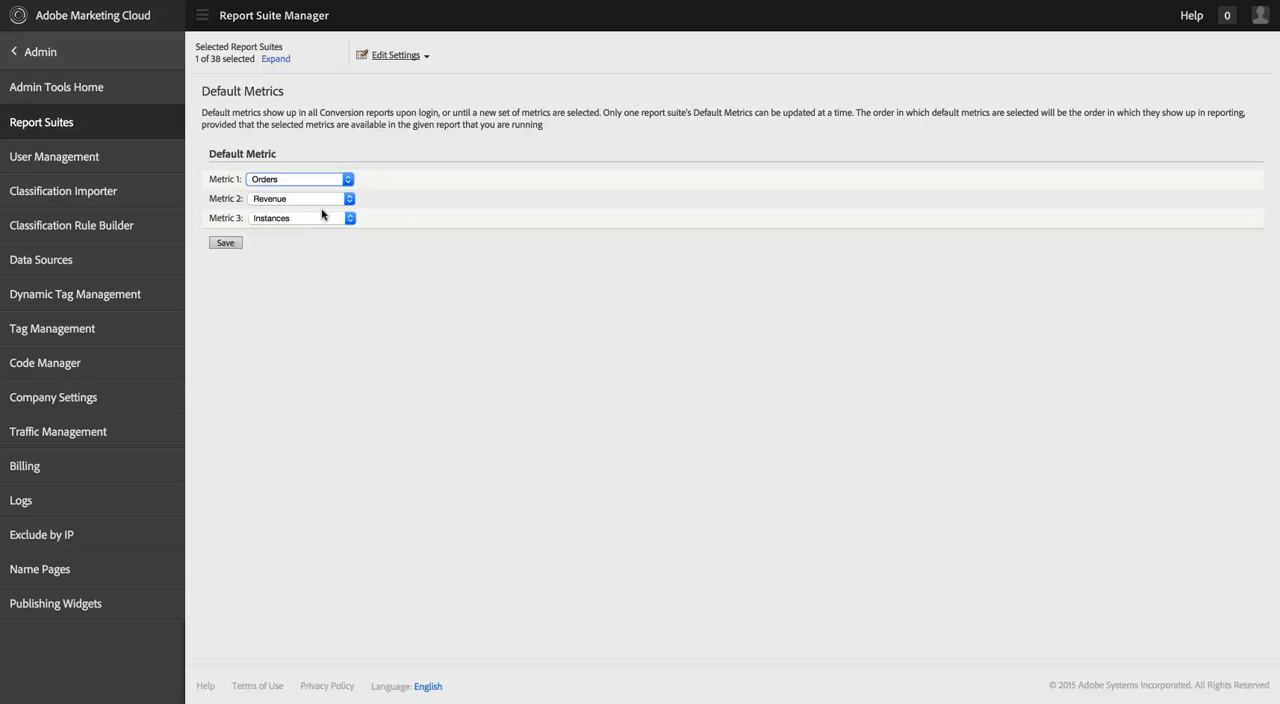
pyautogui.click(300, 216)
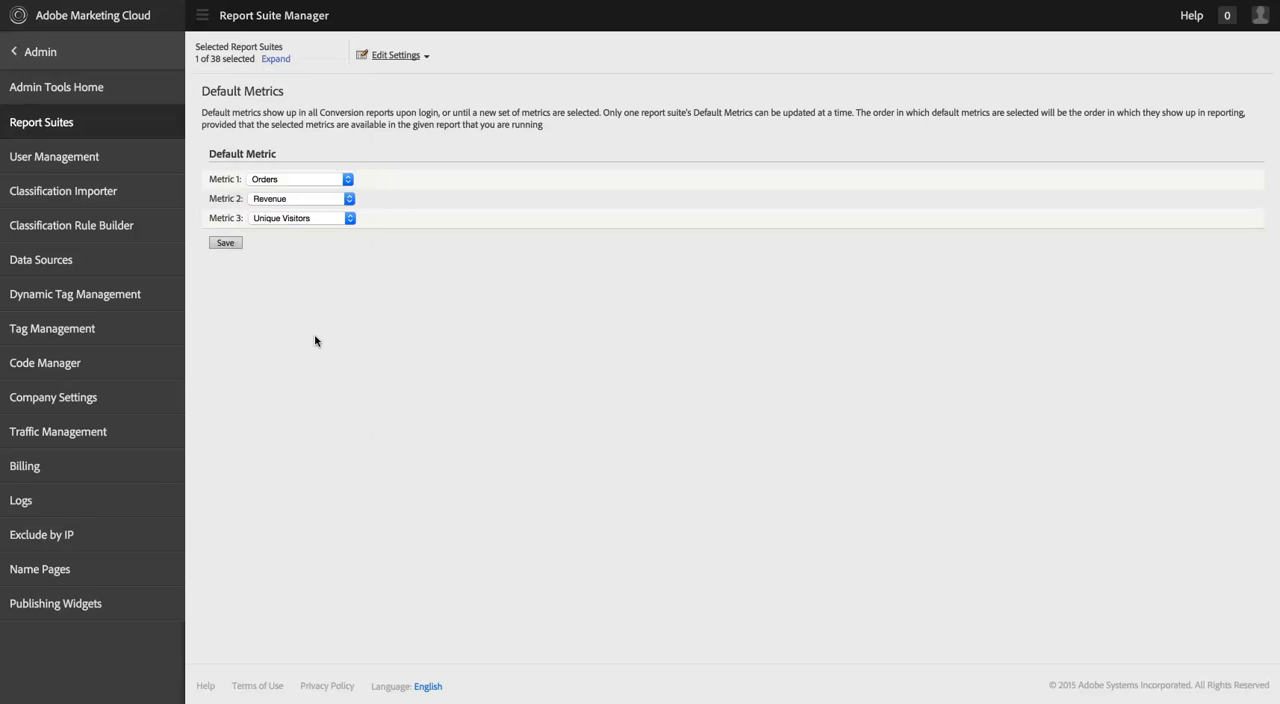
pyautogui.click(224, 242)
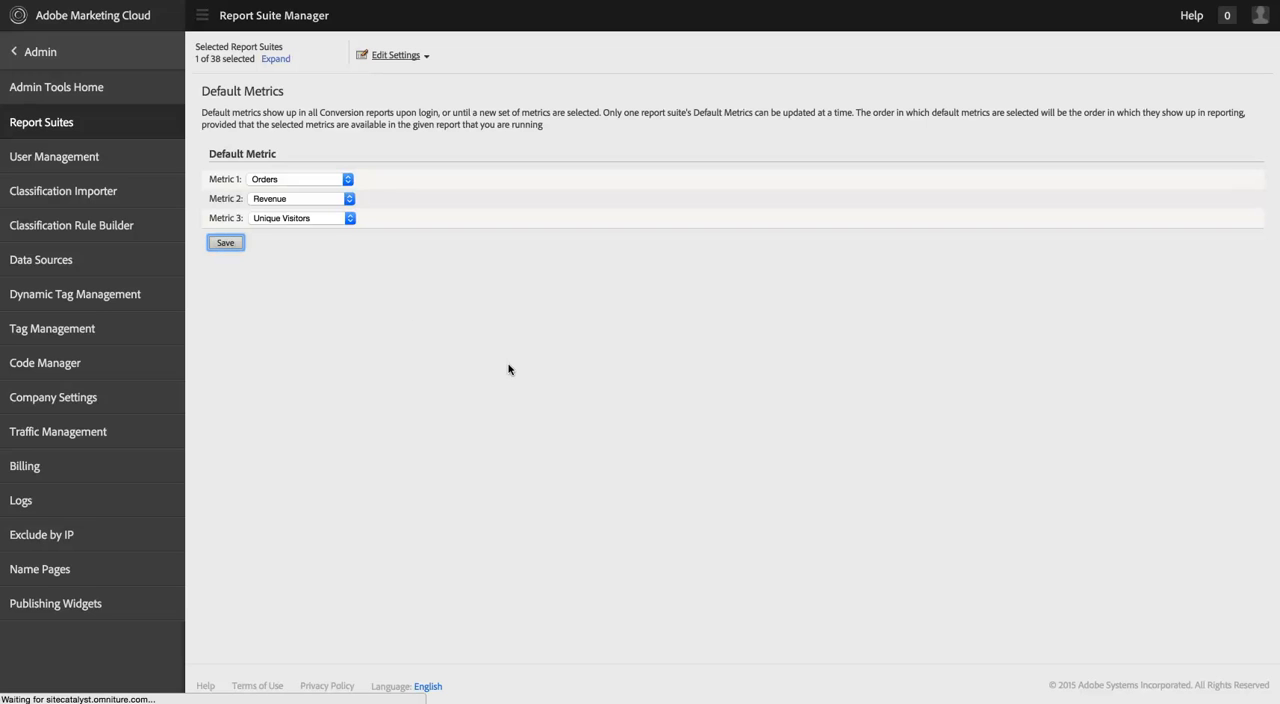
pyautogui.click(224, 242)
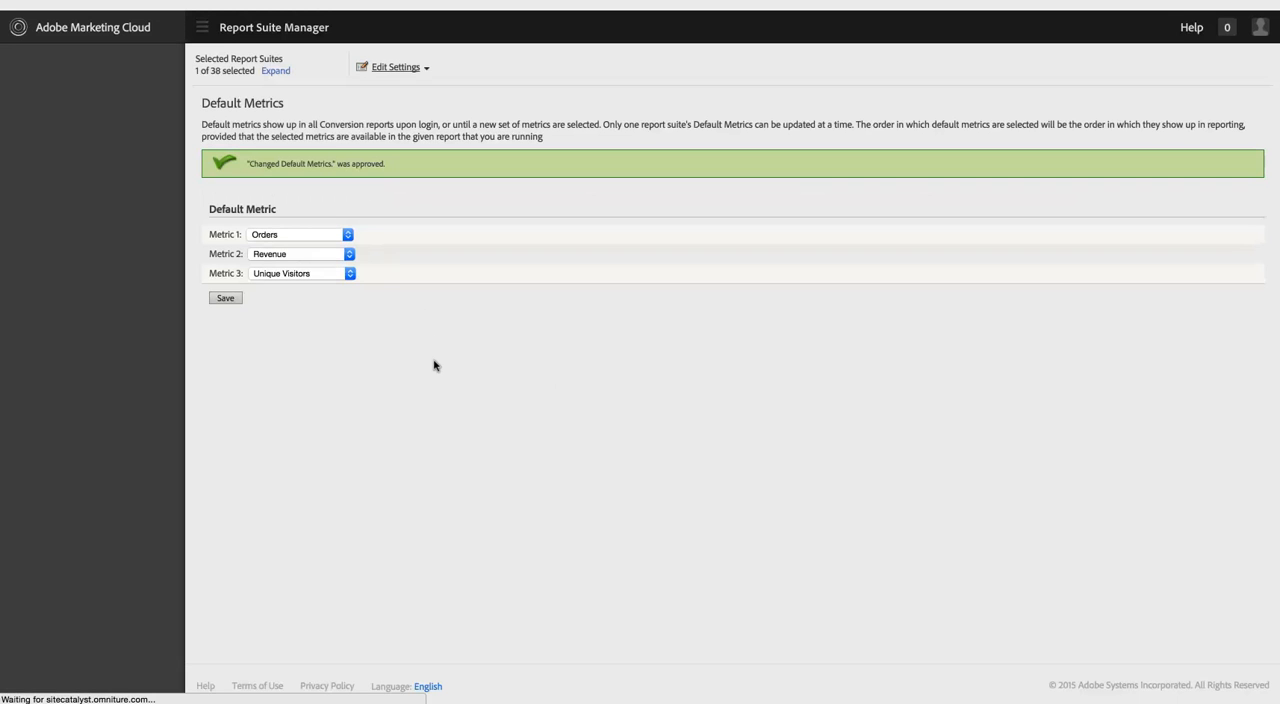
pyautogui.click(202, 28)
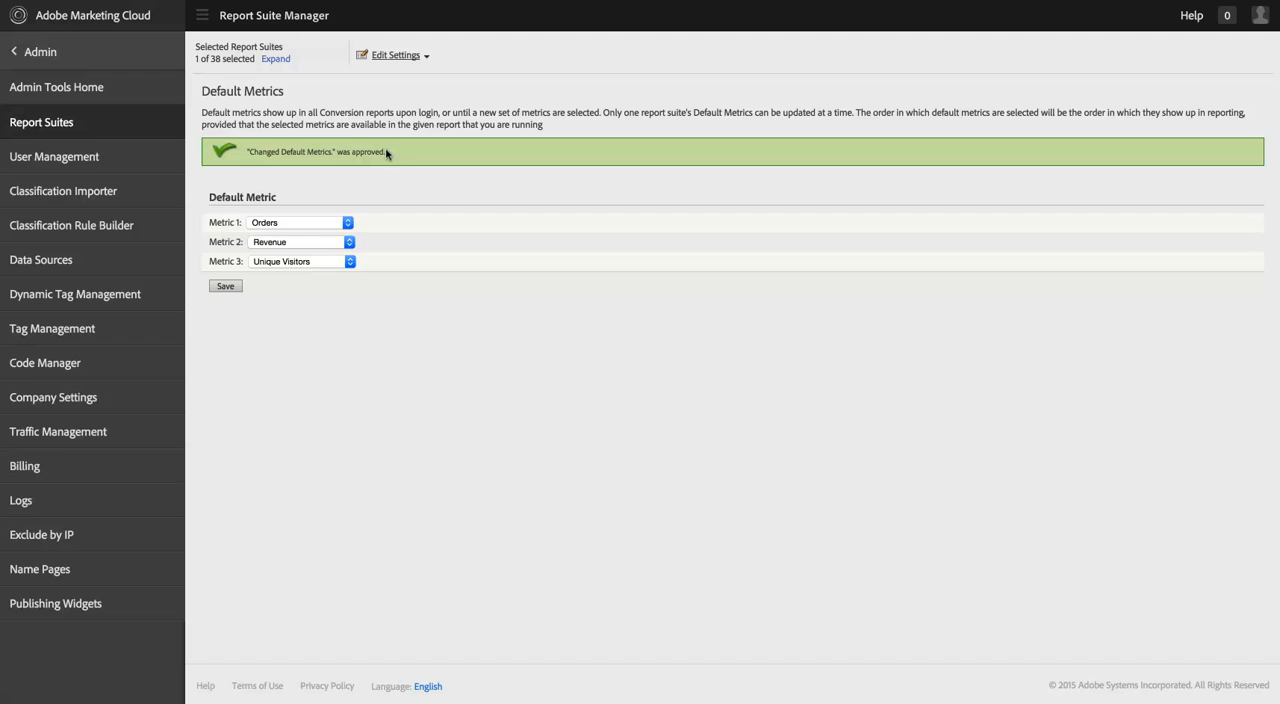
pyautogui.moveTo(384, 156)
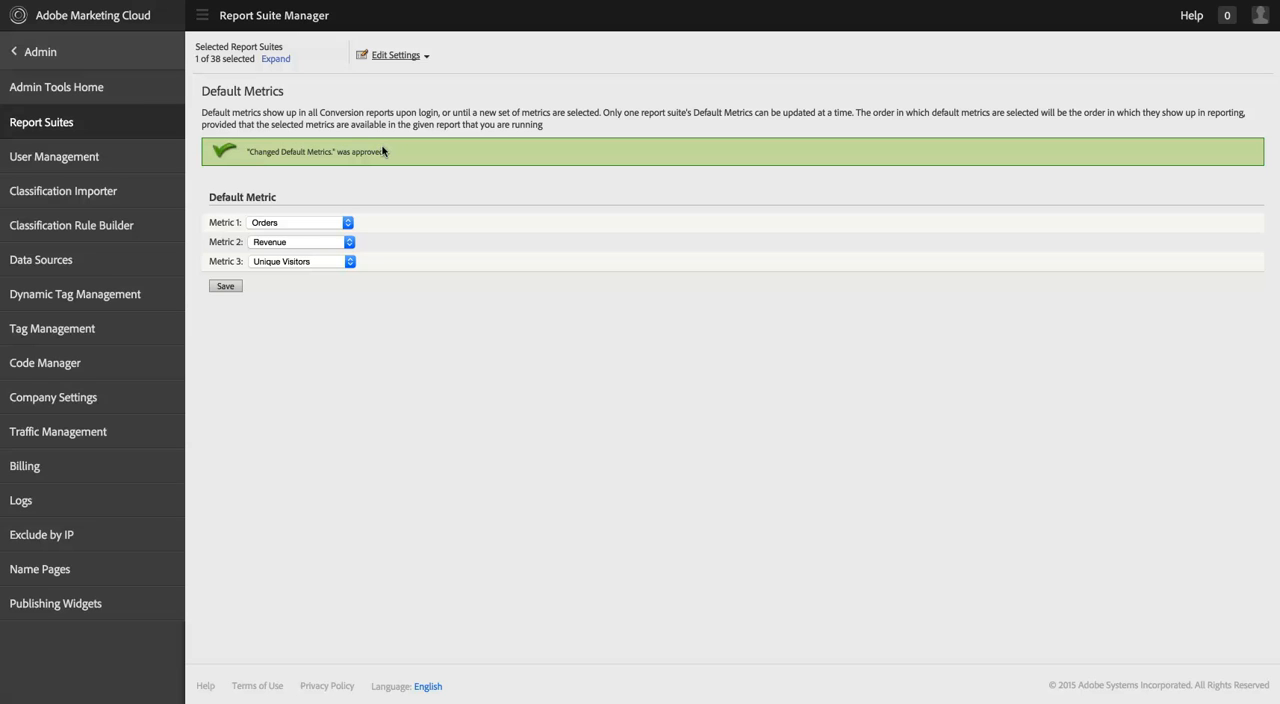
pyautogui.moveTo(388, 152)
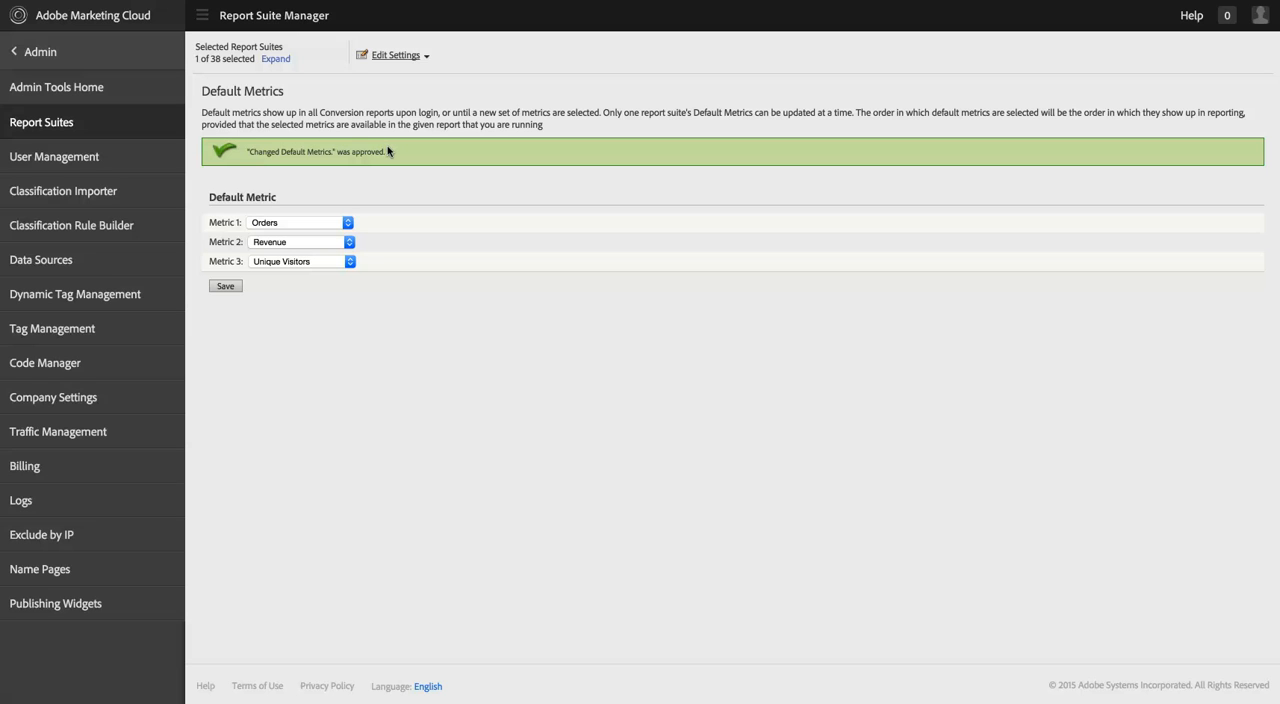
pyautogui.moveTo(524, 120)
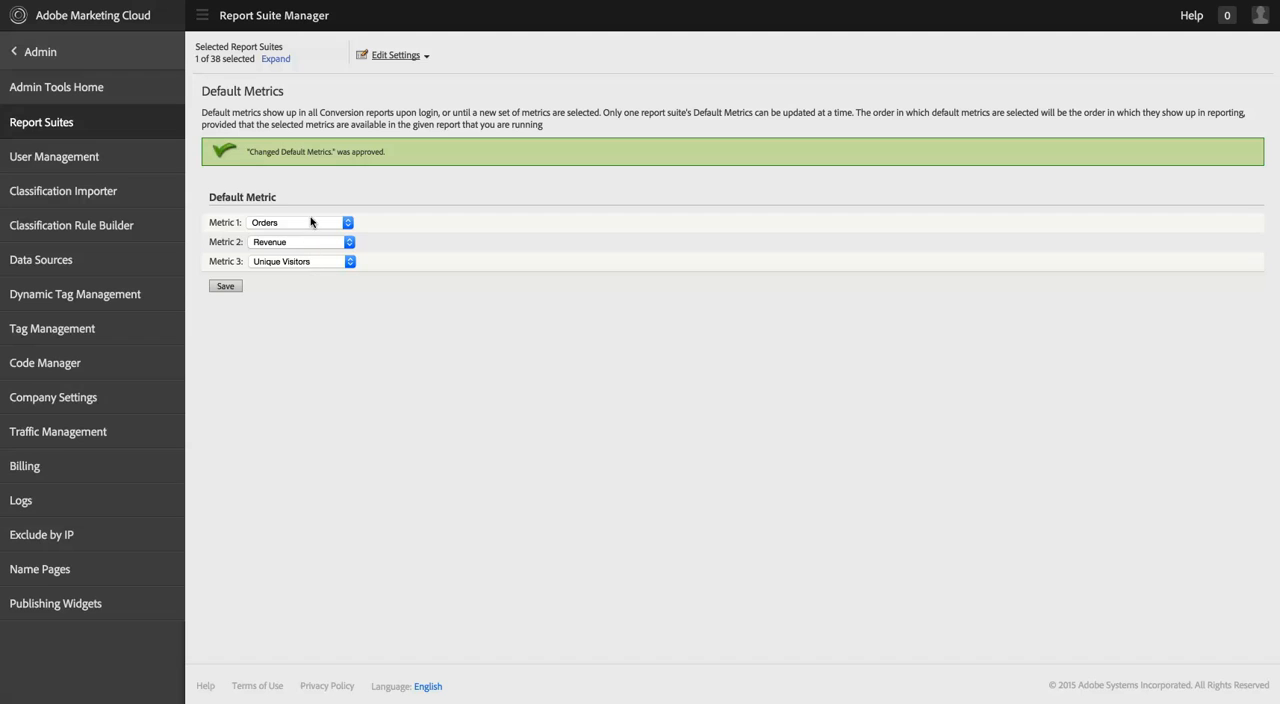
pyautogui.moveTo(644, 20)
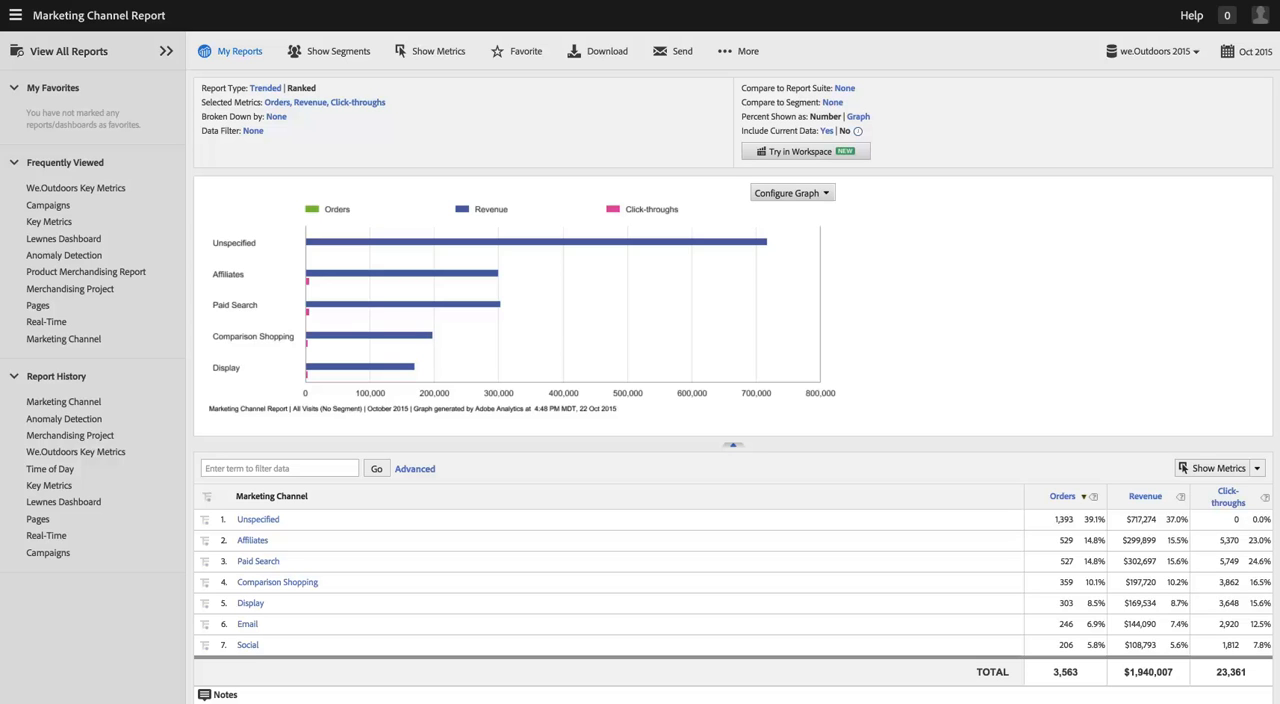
pyautogui.moveTo(1072, 366)
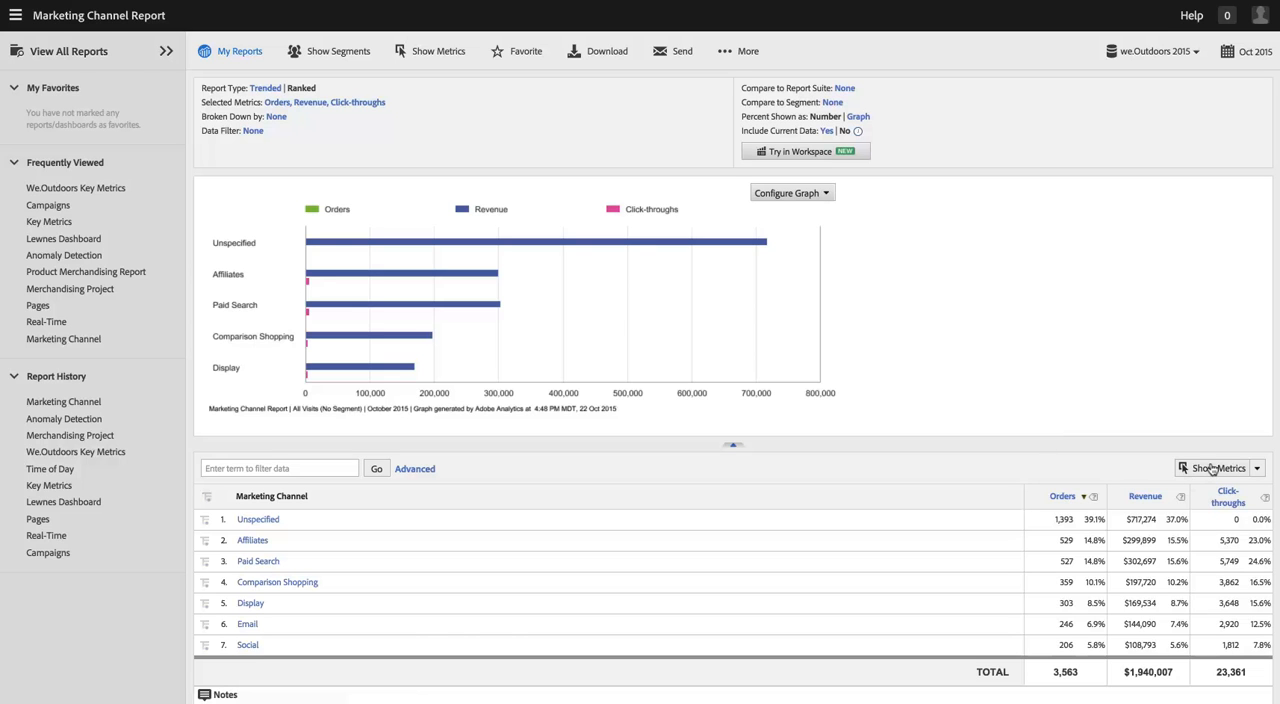
# Add Bounces and Cart Additions alongside Revenue in Show Metrics and apply them.
pyautogui.click(1220, 468)
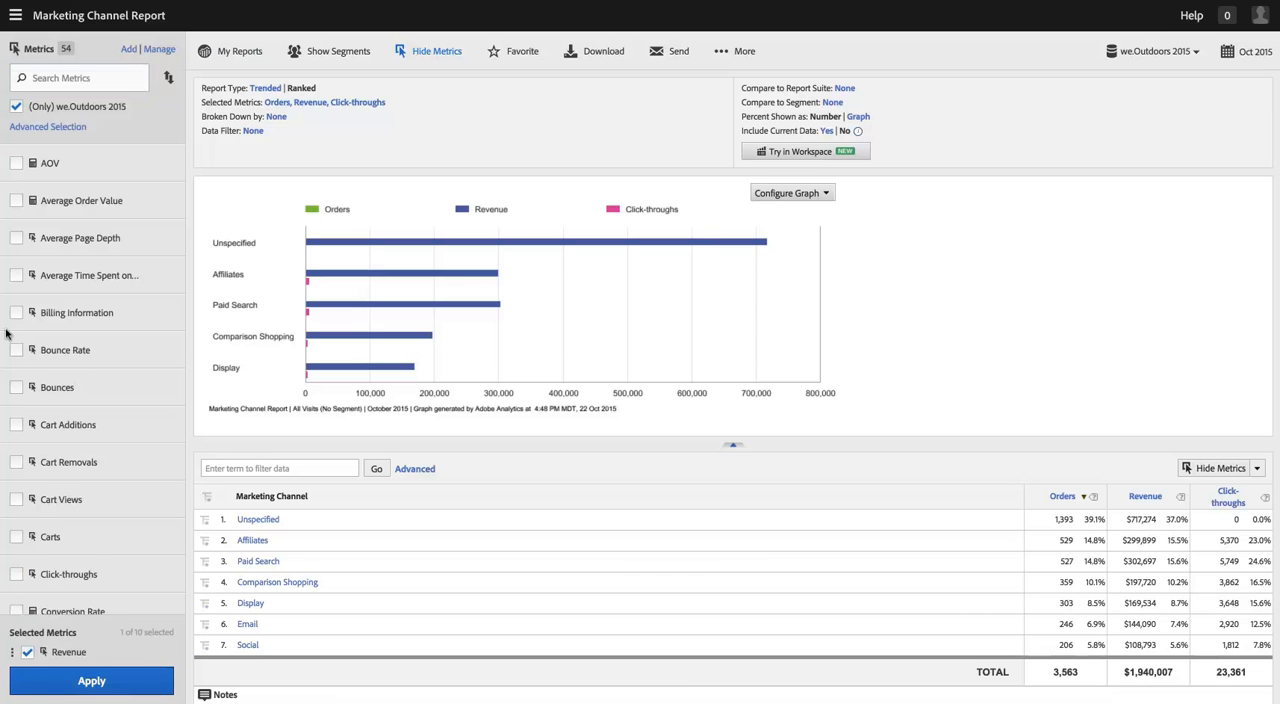
pyautogui.click(16, 388)
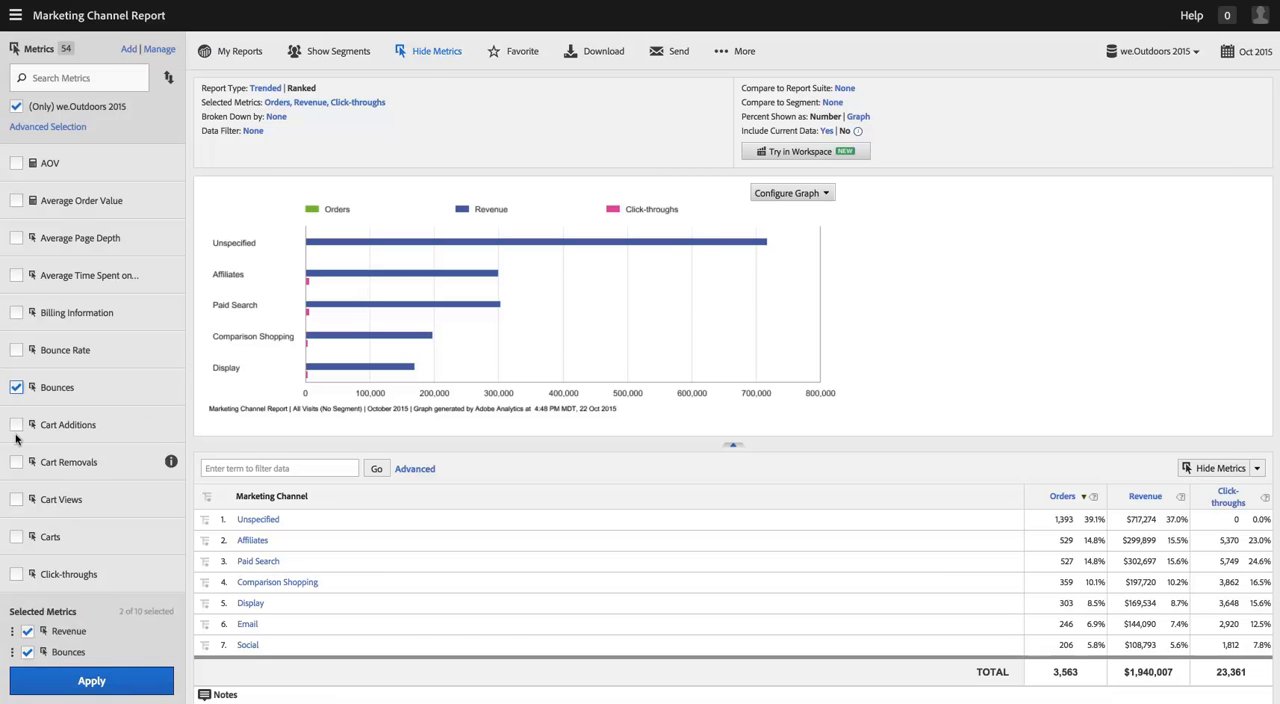
pyautogui.moveTo(16, 468)
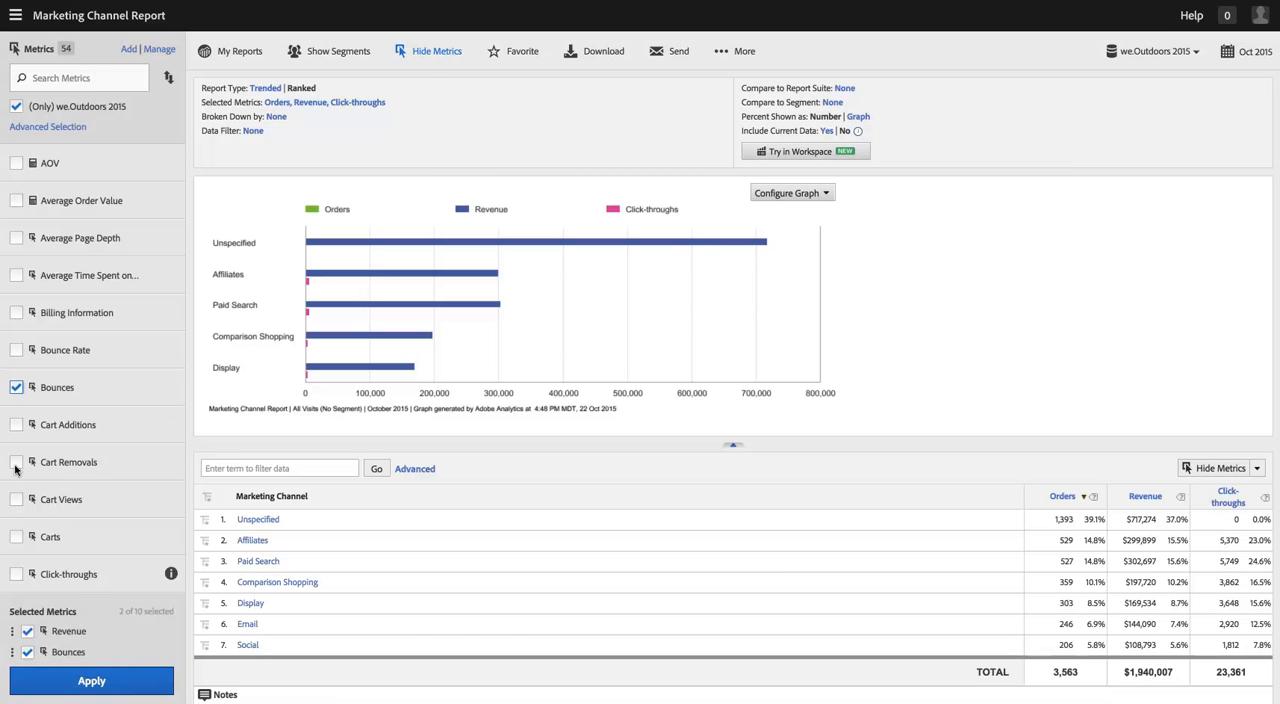
pyautogui.click(16, 424)
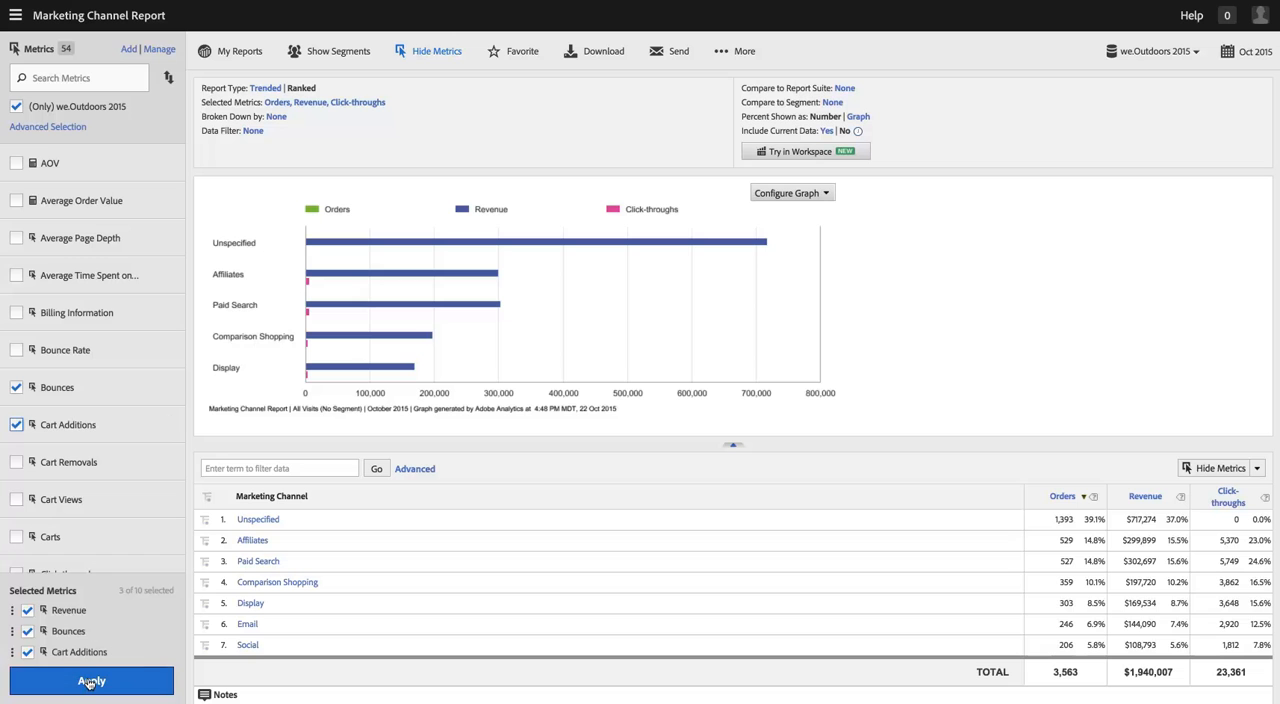
pyautogui.click(92, 680)
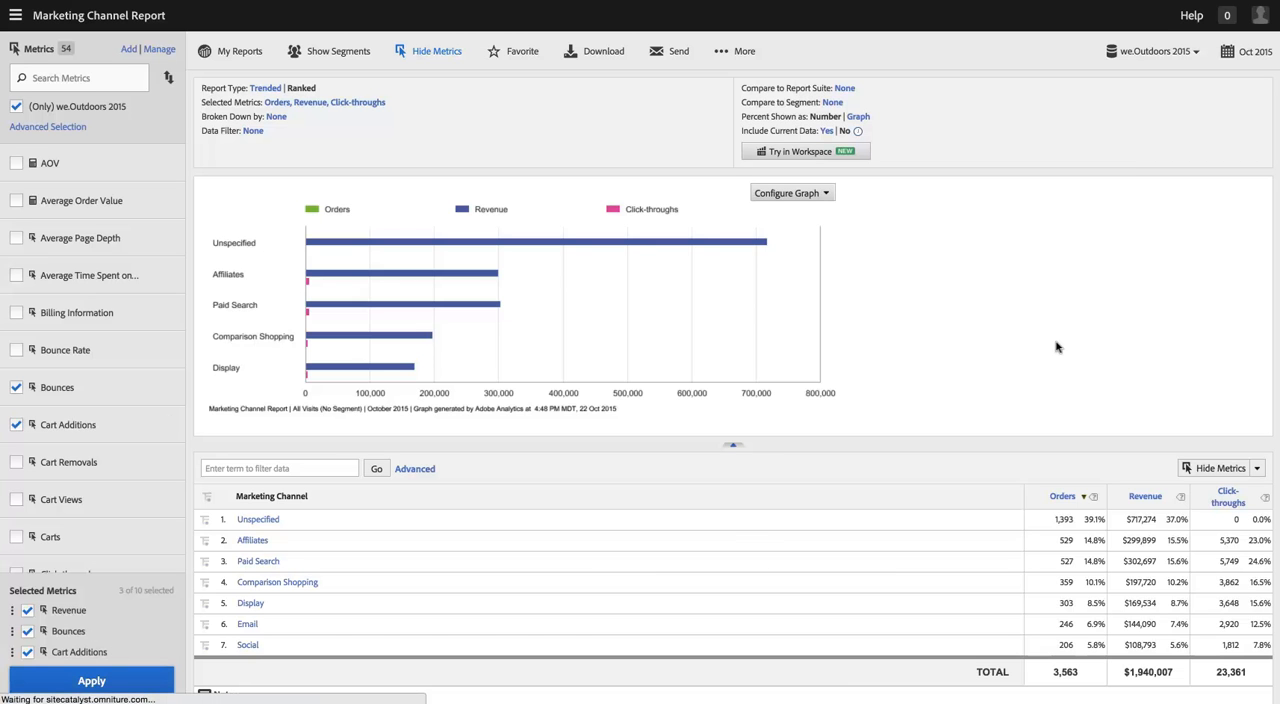
pyautogui.click(92, 680)
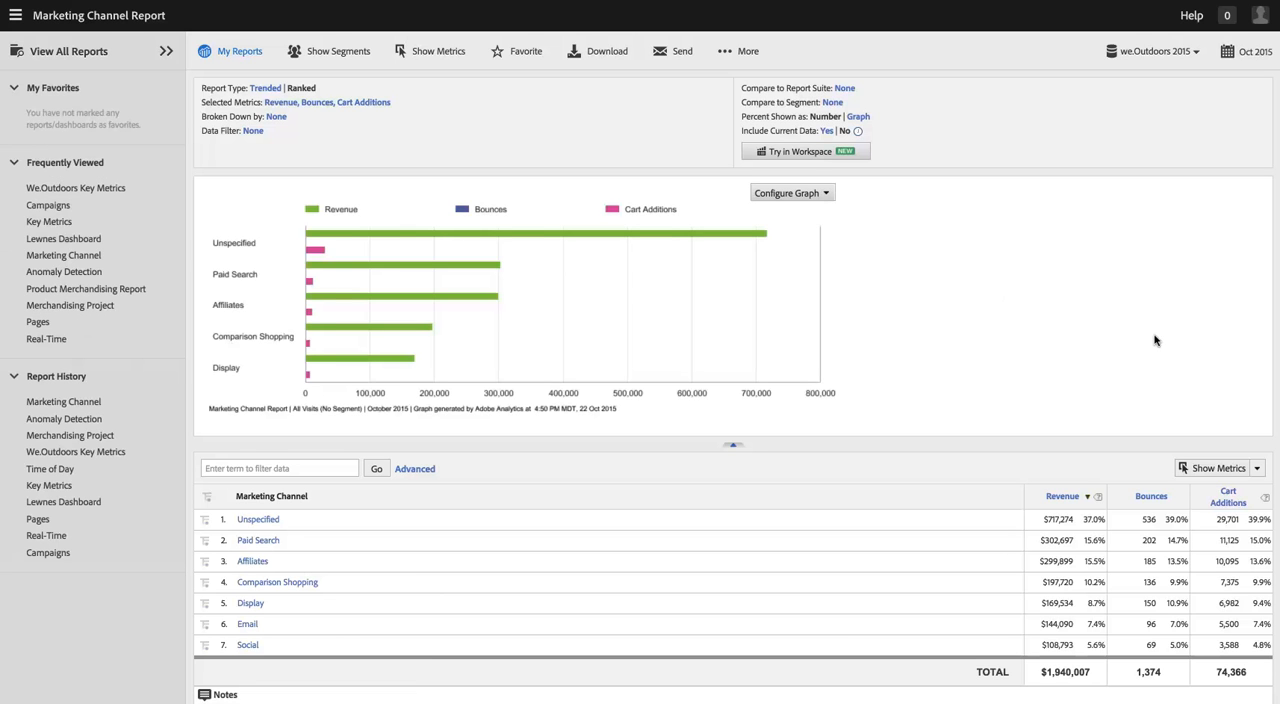
pyautogui.moveTo(1224, 476)
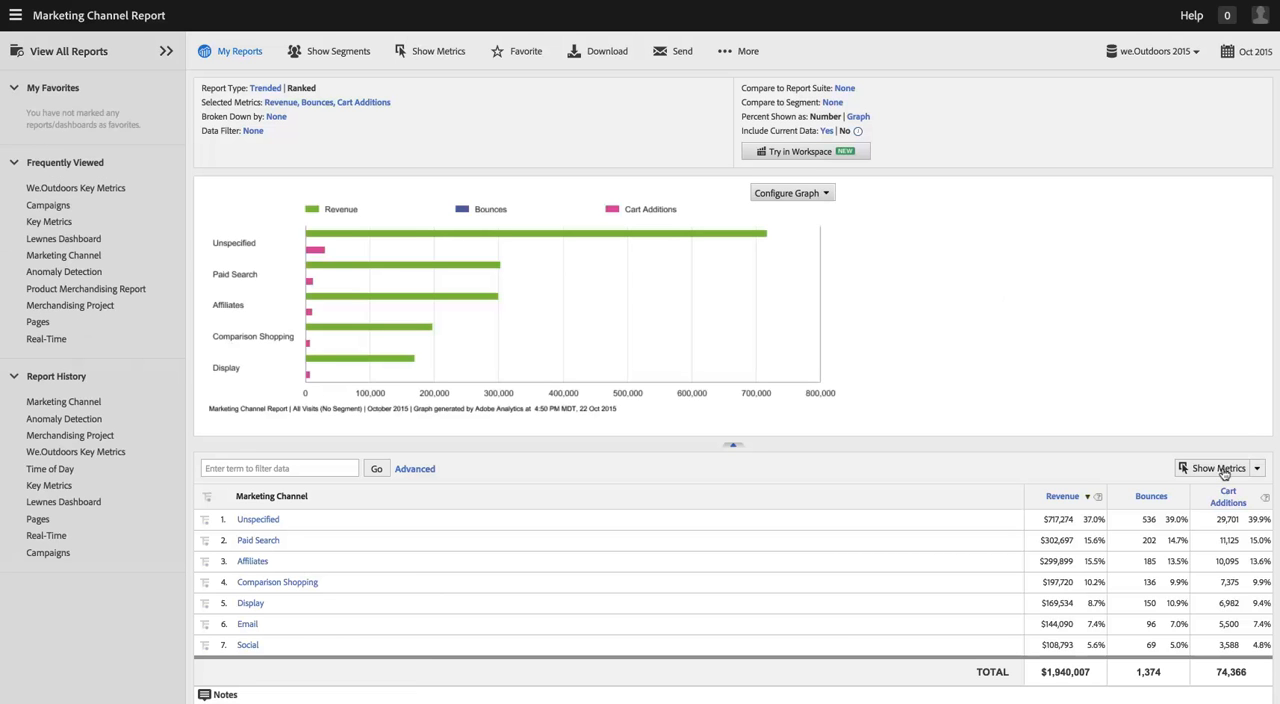
# Save Revenue, Bounces and Cart Additions as the report's defaults and dismiss the confirmation.
pyautogui.click(1218, 468)
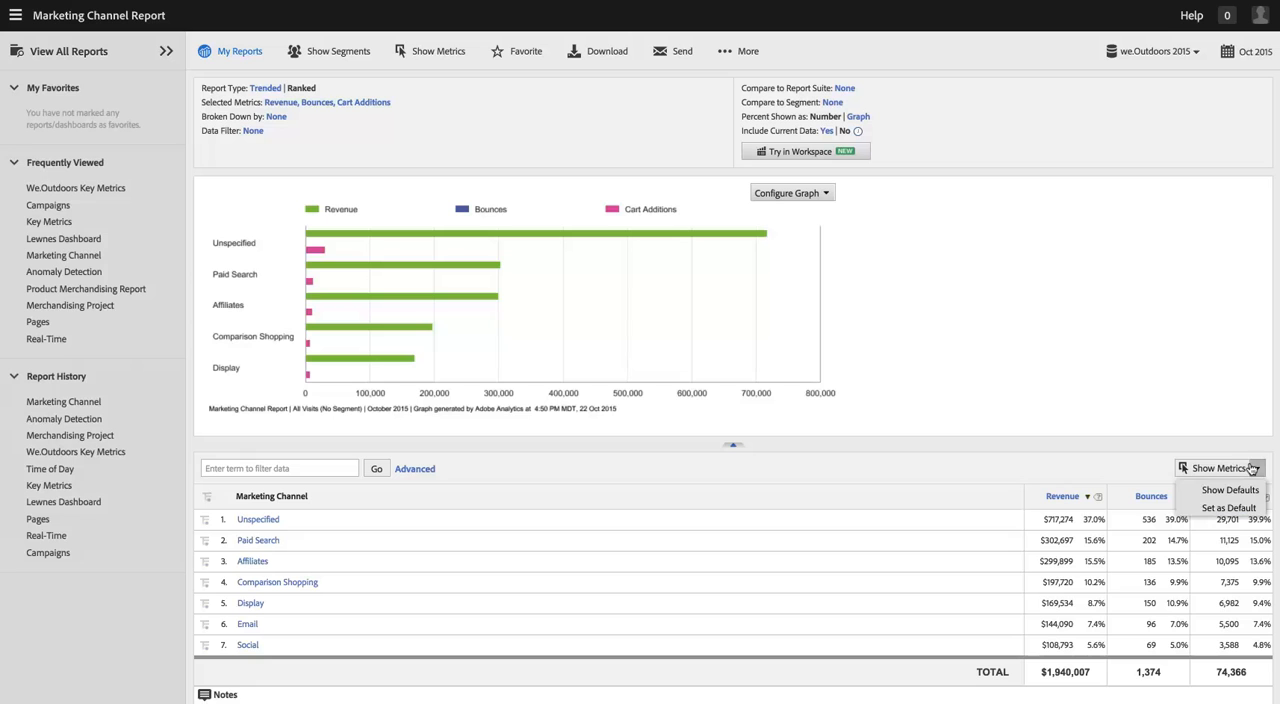
pyautogui.moveTo(1228, 508)
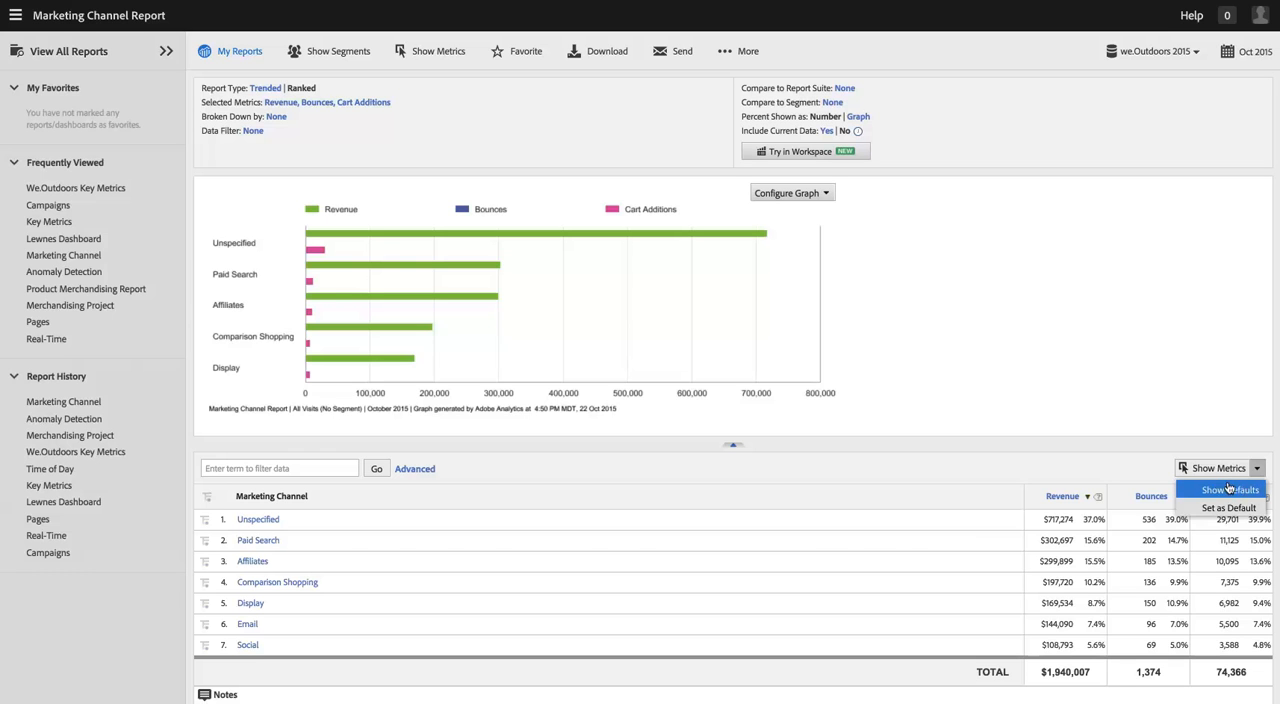
pyautogui.moveTo(1228, 488)
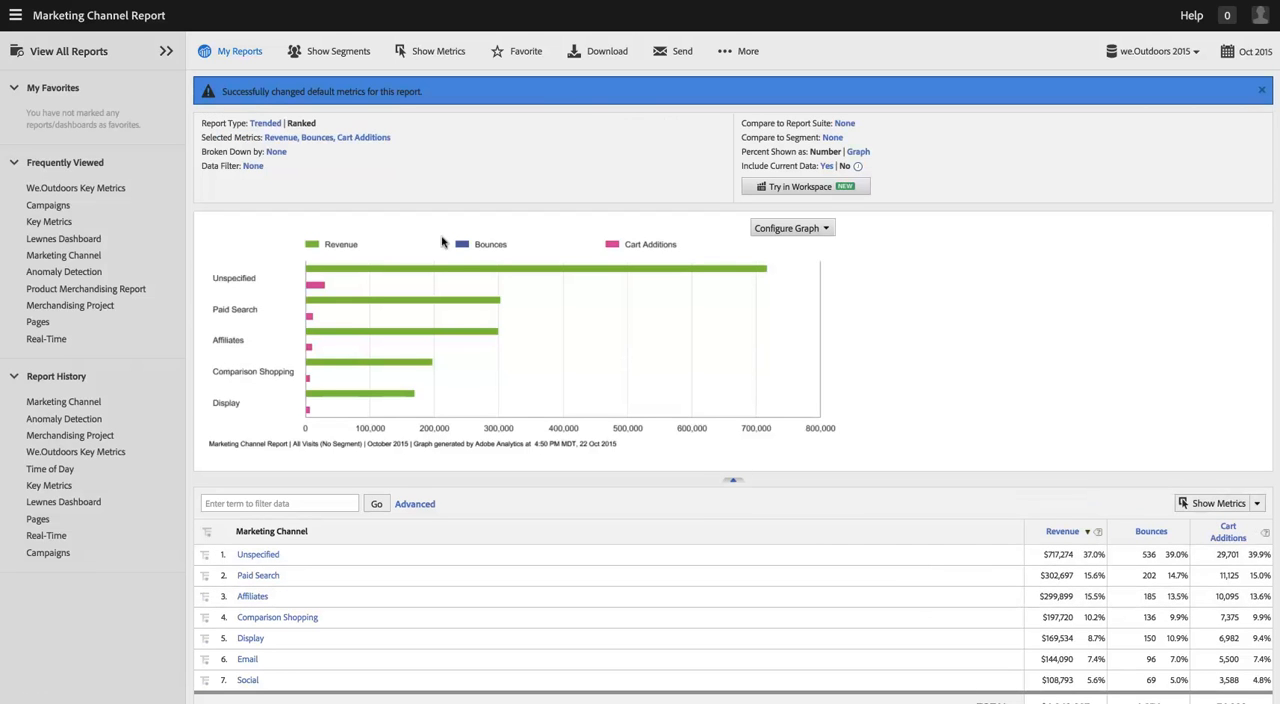
pyautogui.moveTo(364, 100)
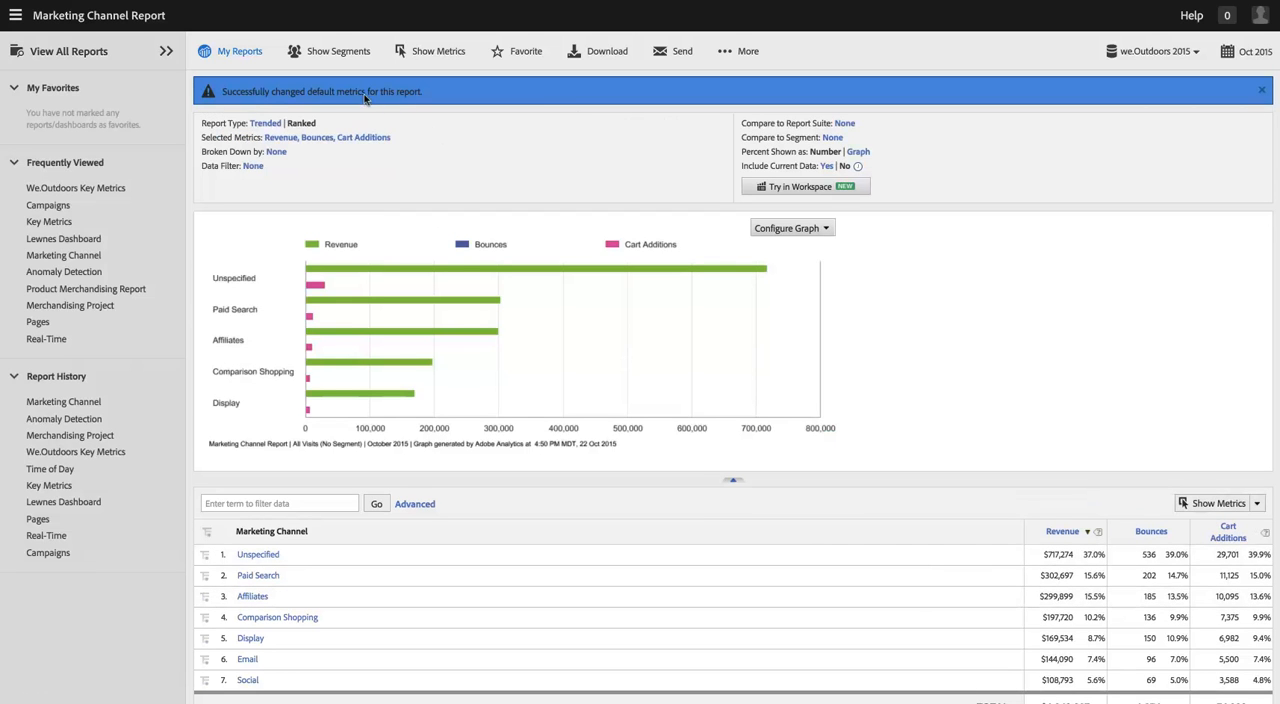
pyautogui.moveTo(1228, 116)
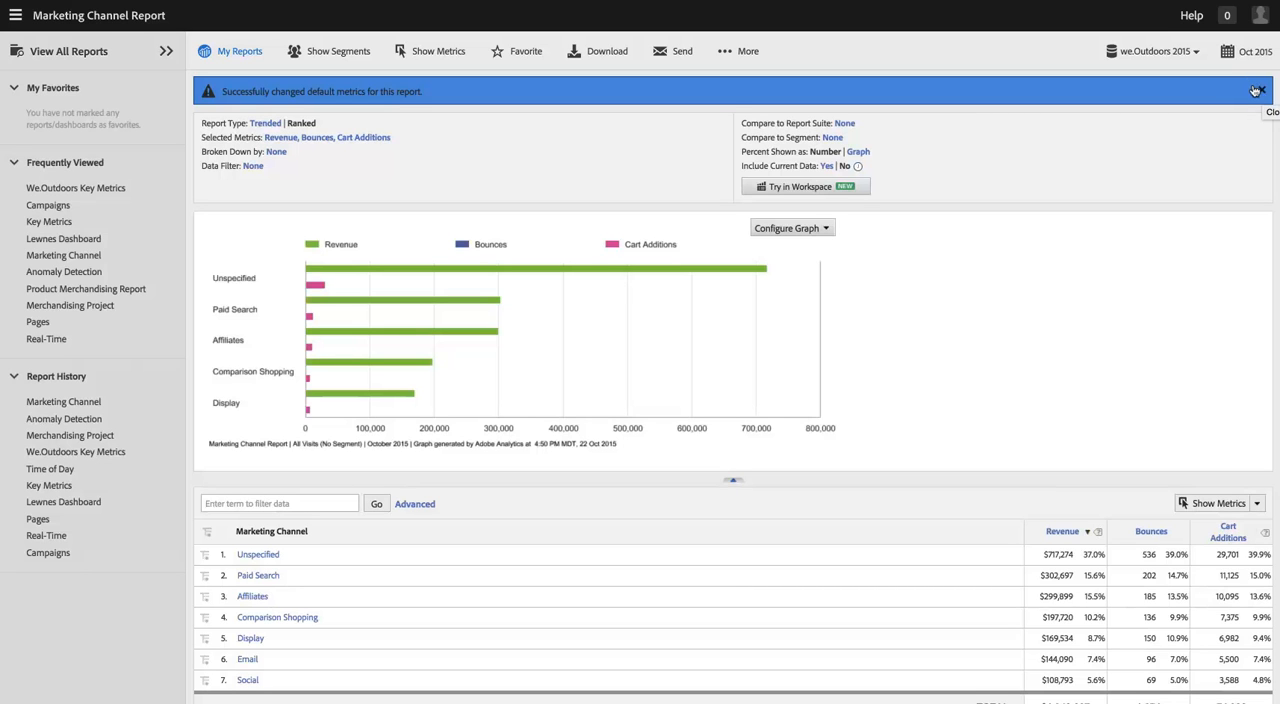
pyautogui.click(1256, 92)
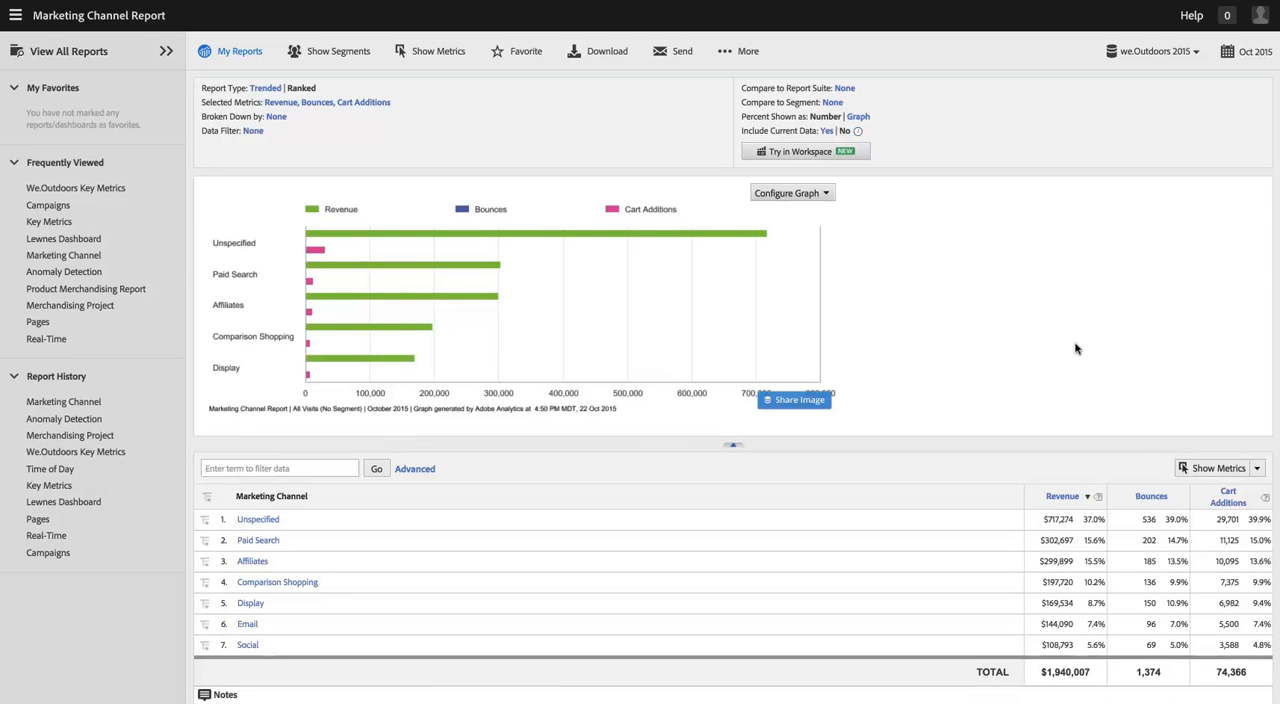
pyautogui.moveTo(940, 306)
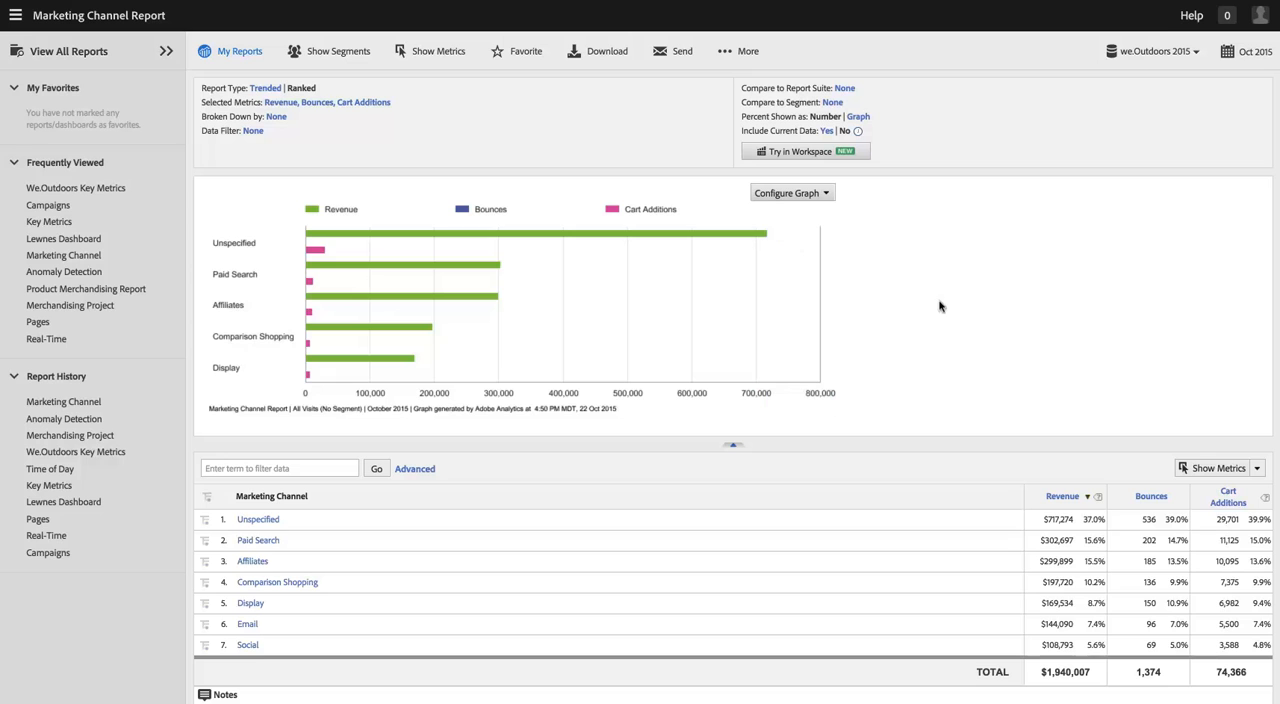
pyautogui.moveTo(964, 304)
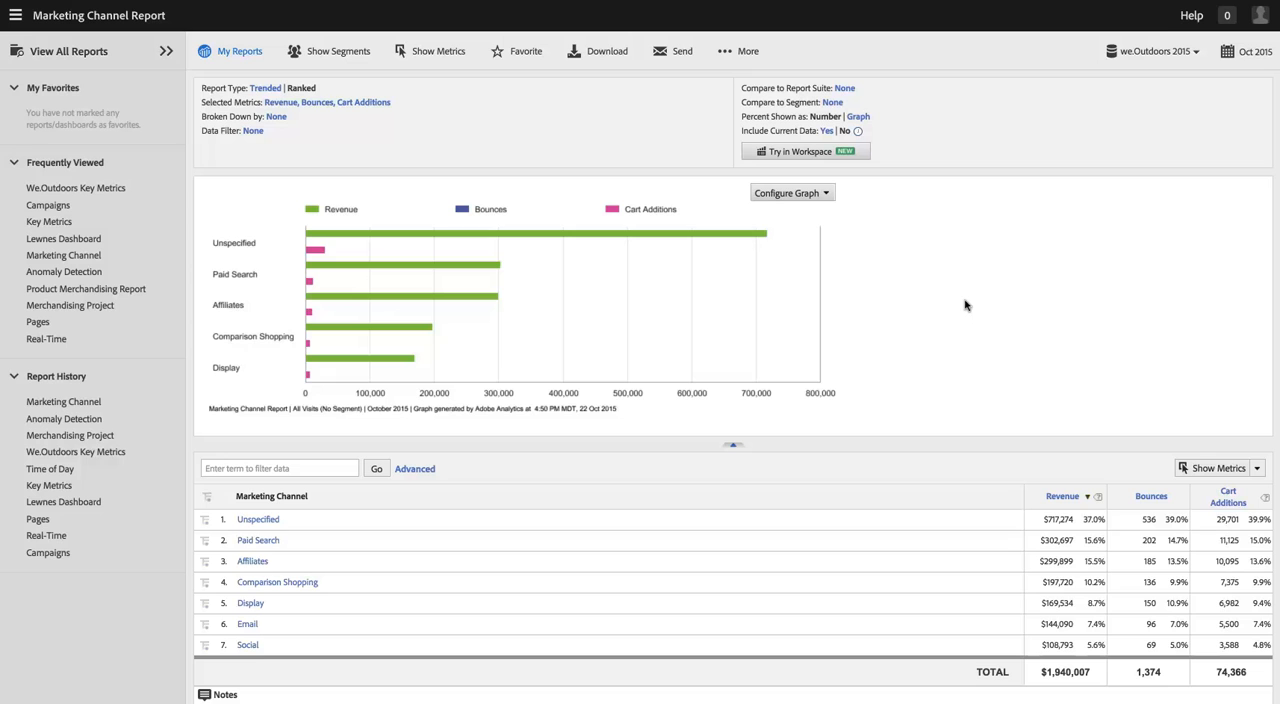
pyautogui.moveTo(664, 130)
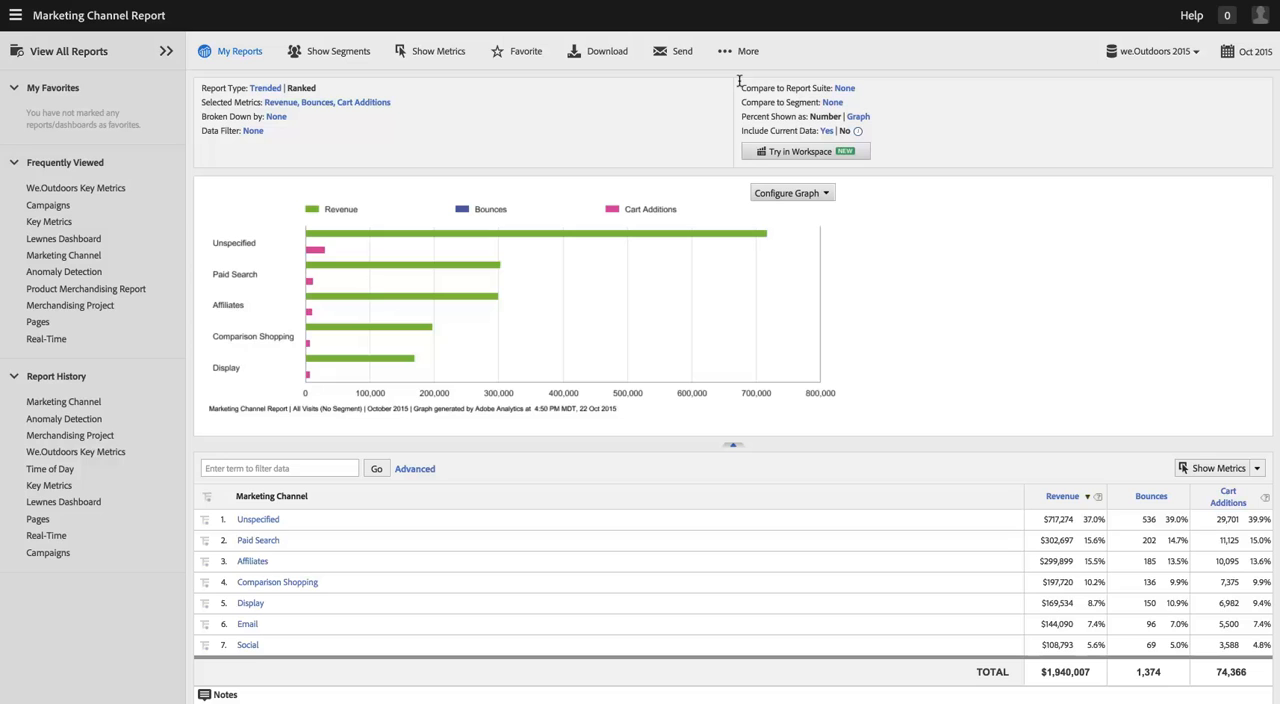
pyautogui.moveTo(584, 84)
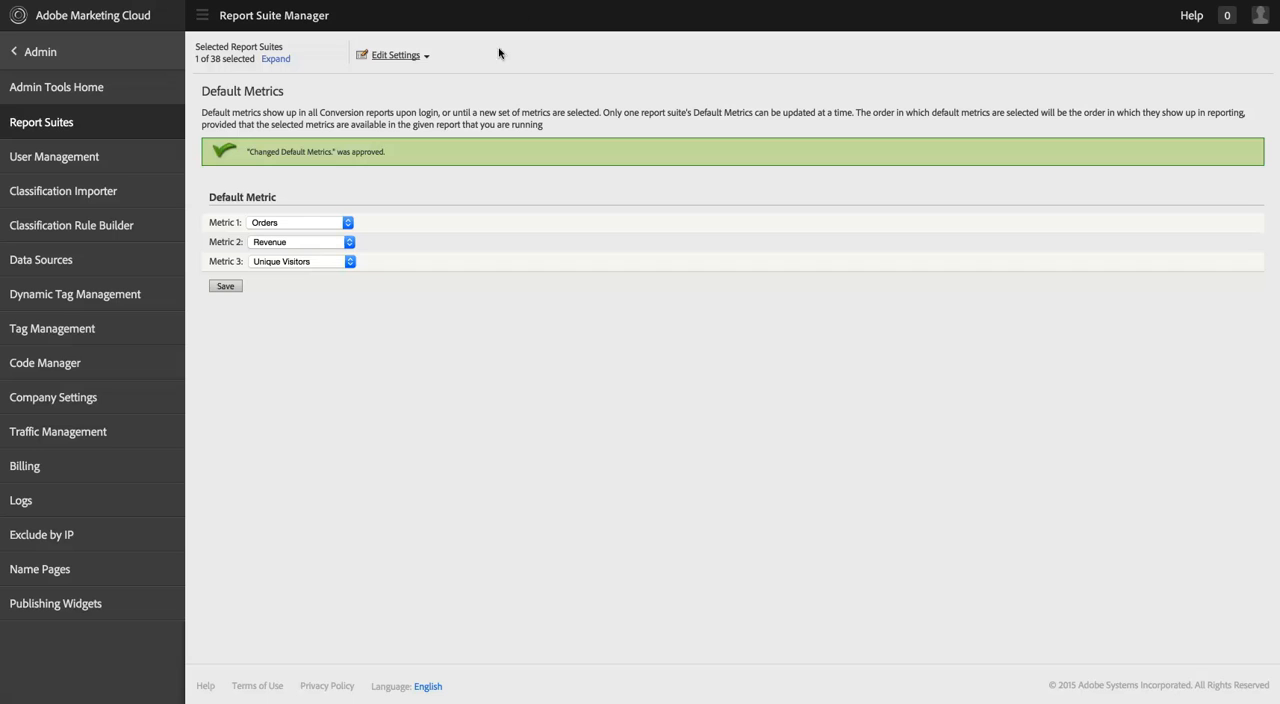
# Navigate from Edit Settings through Conversion to the Success Events page.
pyautogui.click(396, 56)
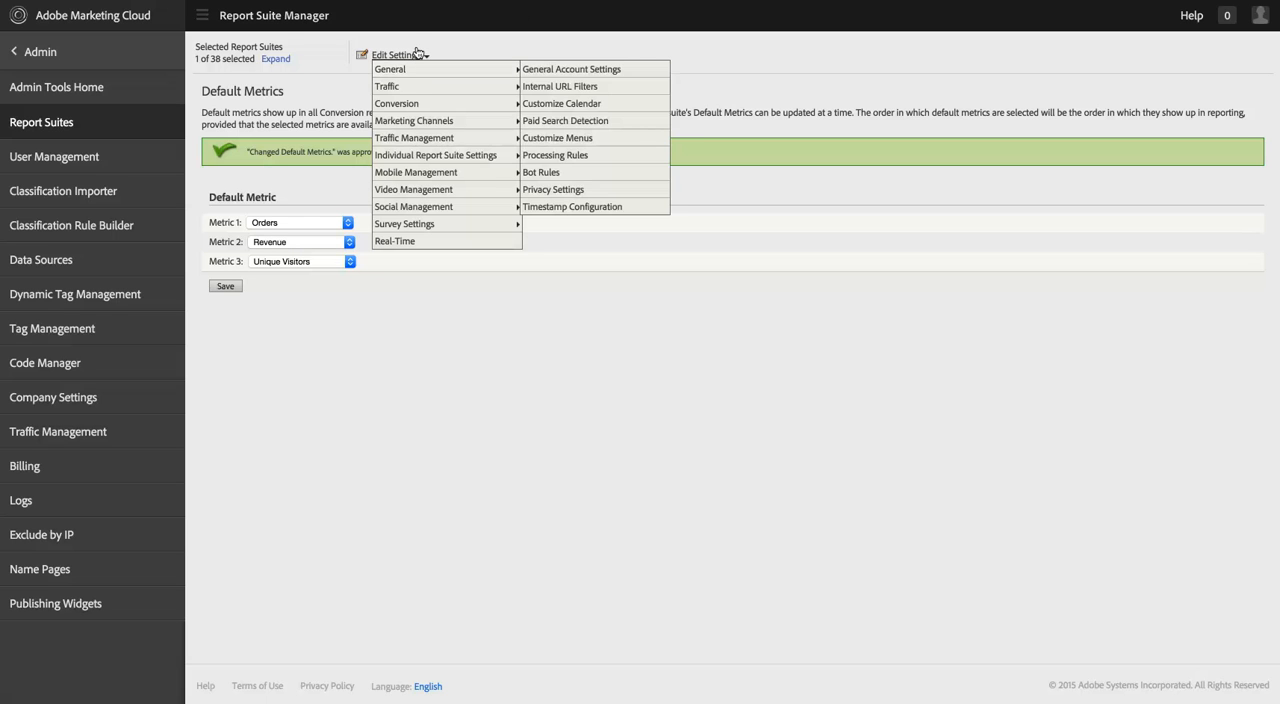
pyautogui.moveTo(390, 68)
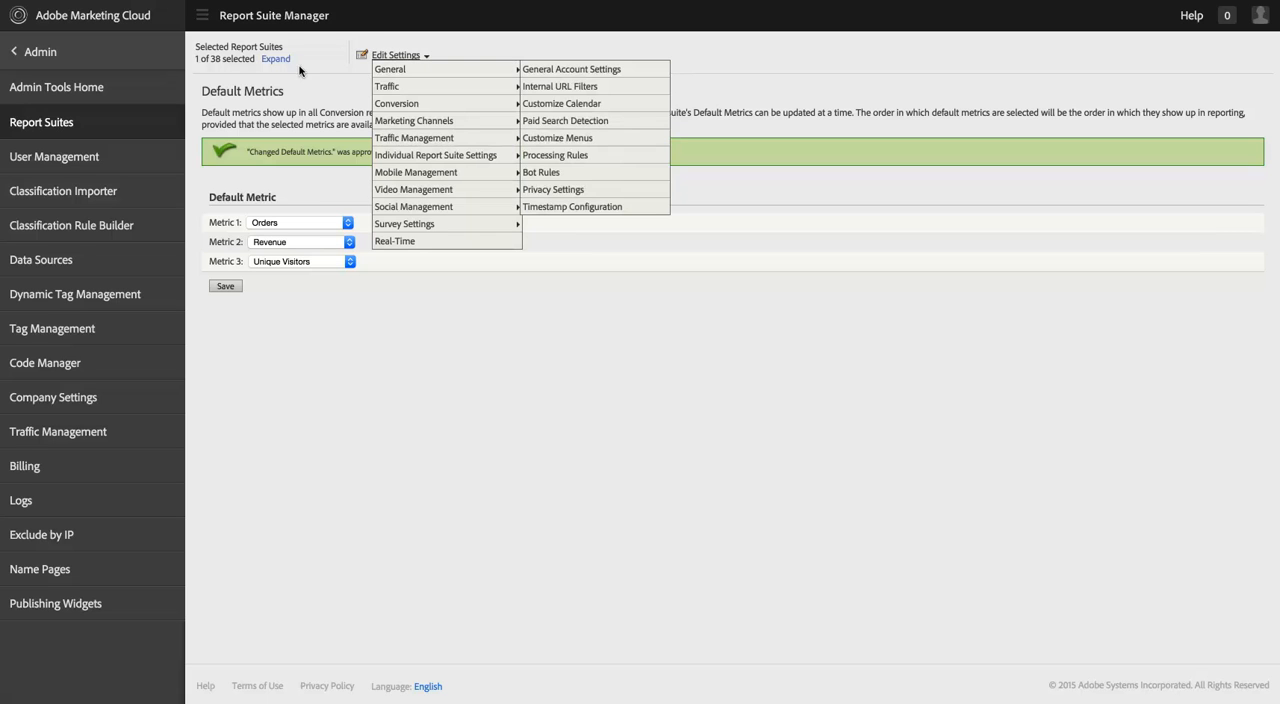
pyautogui.moveTo(396, 104)
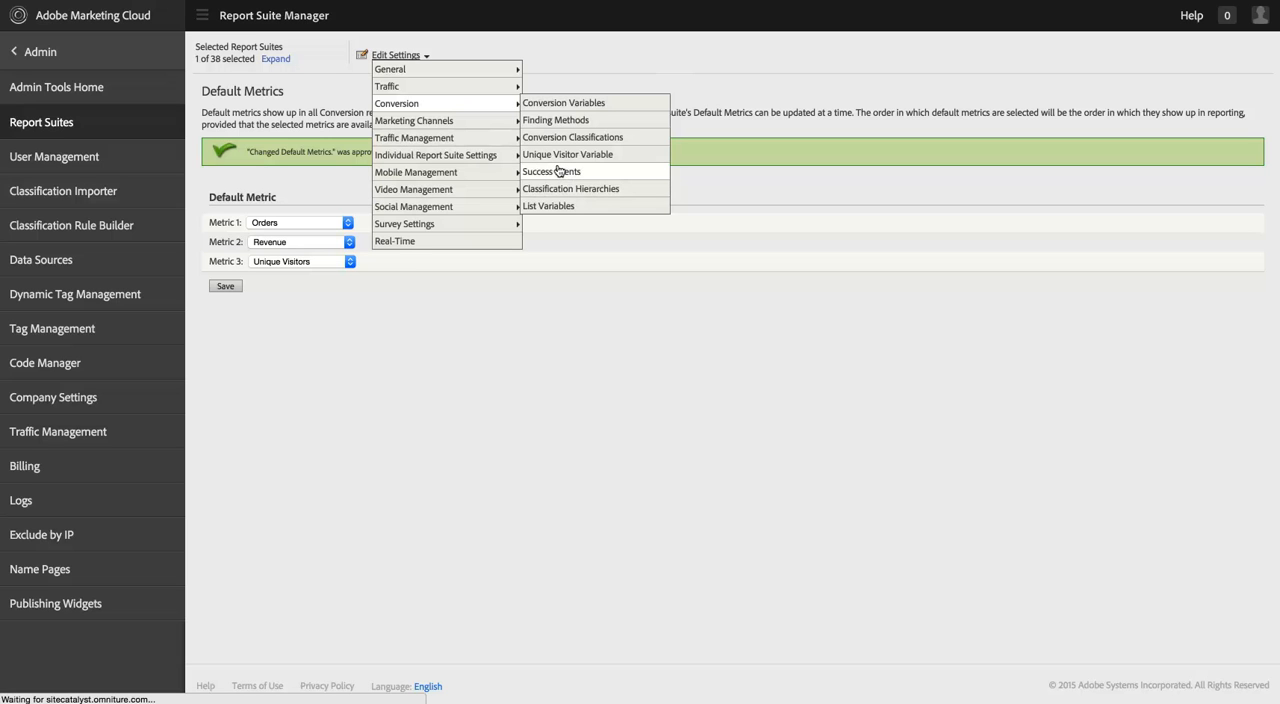
pyautogui.click(552, 172)
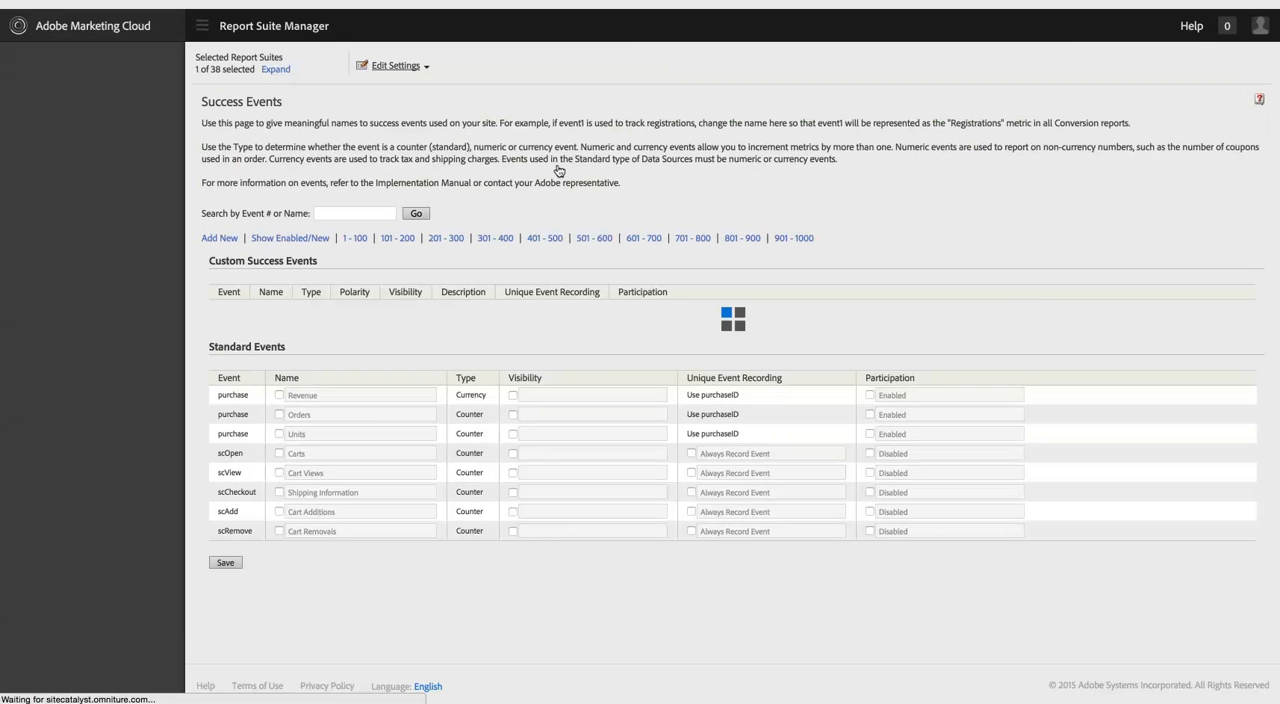
pyautogui.moveTo(520, 174)
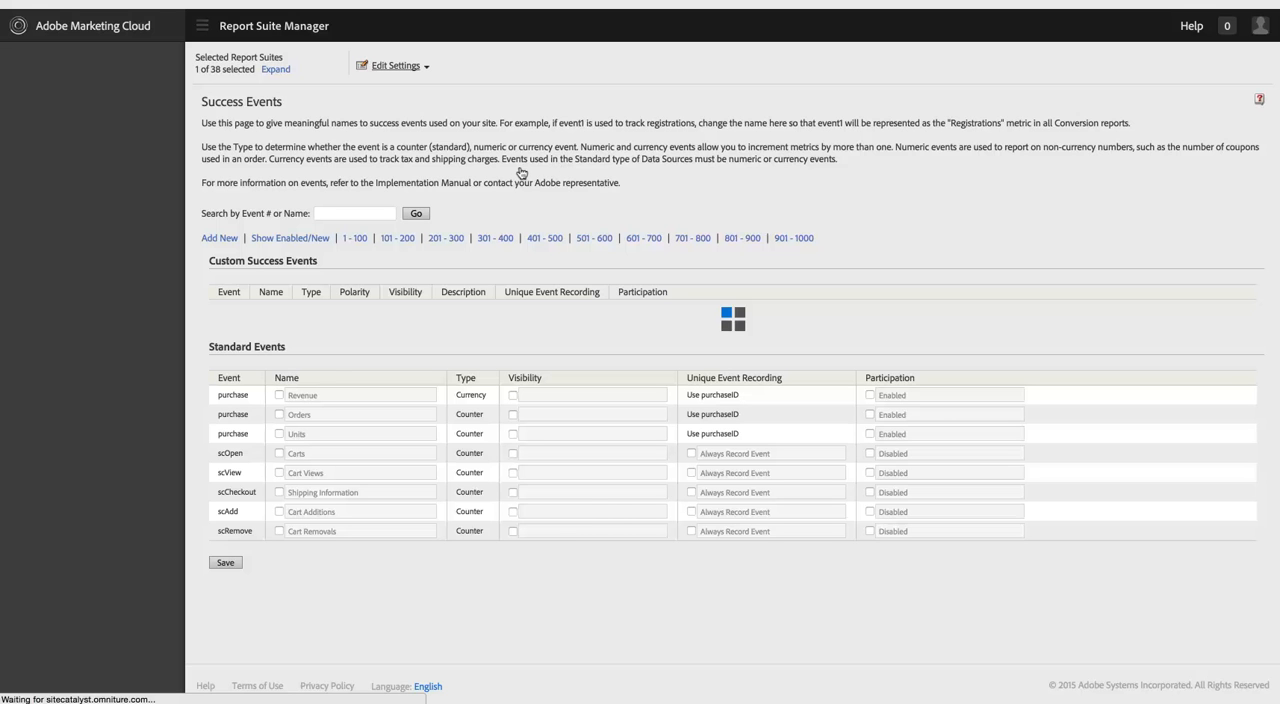
# Enable event1's Visibility in Custom Success Events and choose Metric Builder only.
pyautogui.click(202, 26)
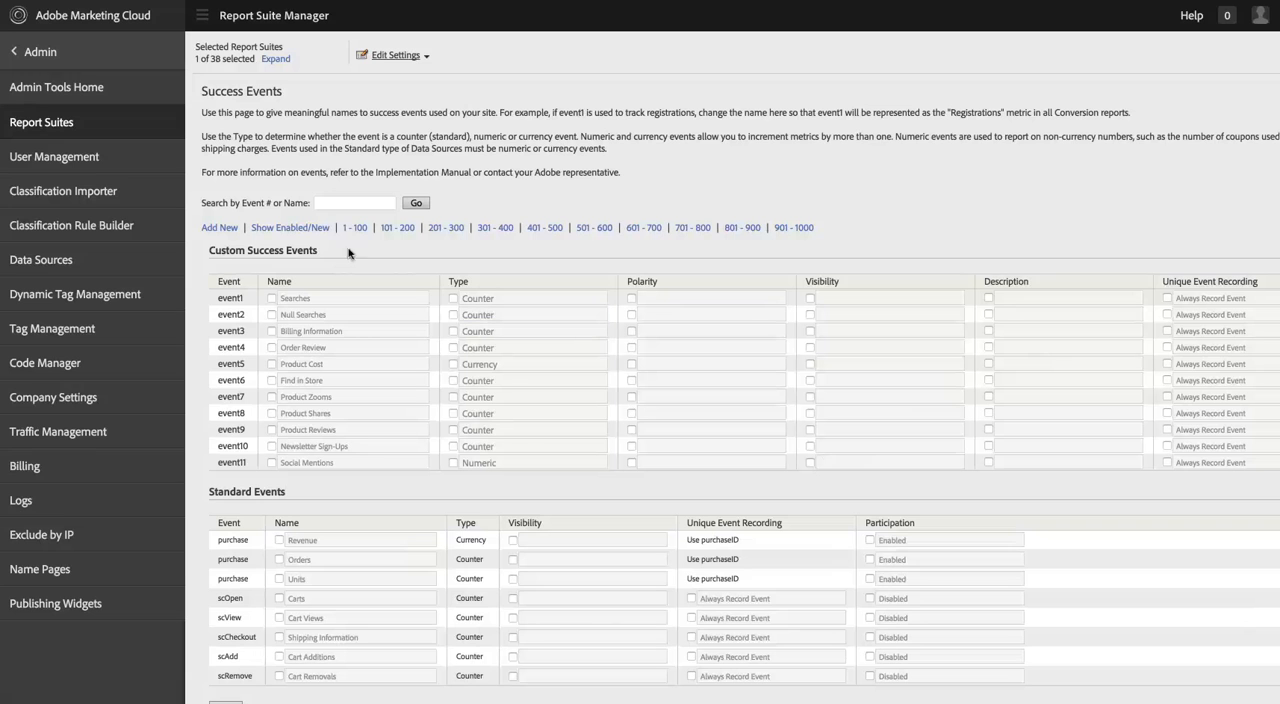
pyautogui.scroll(-3)
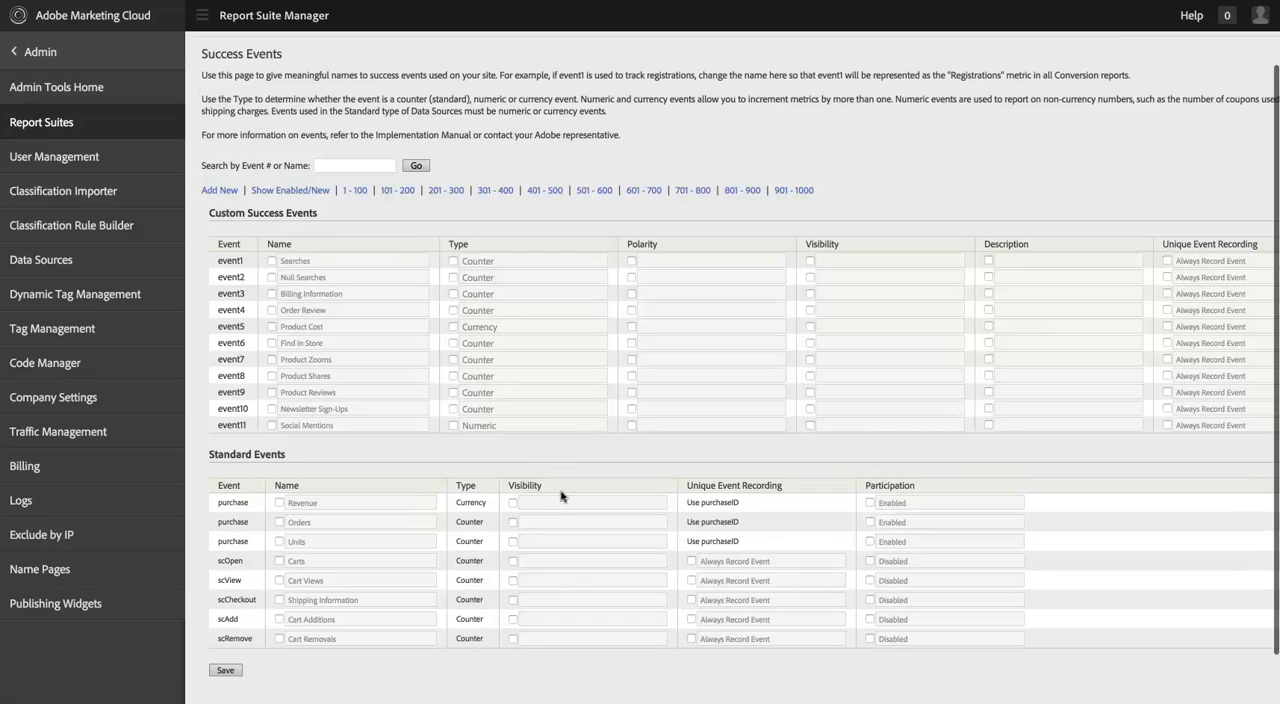
pyautogui.scroll(-3)
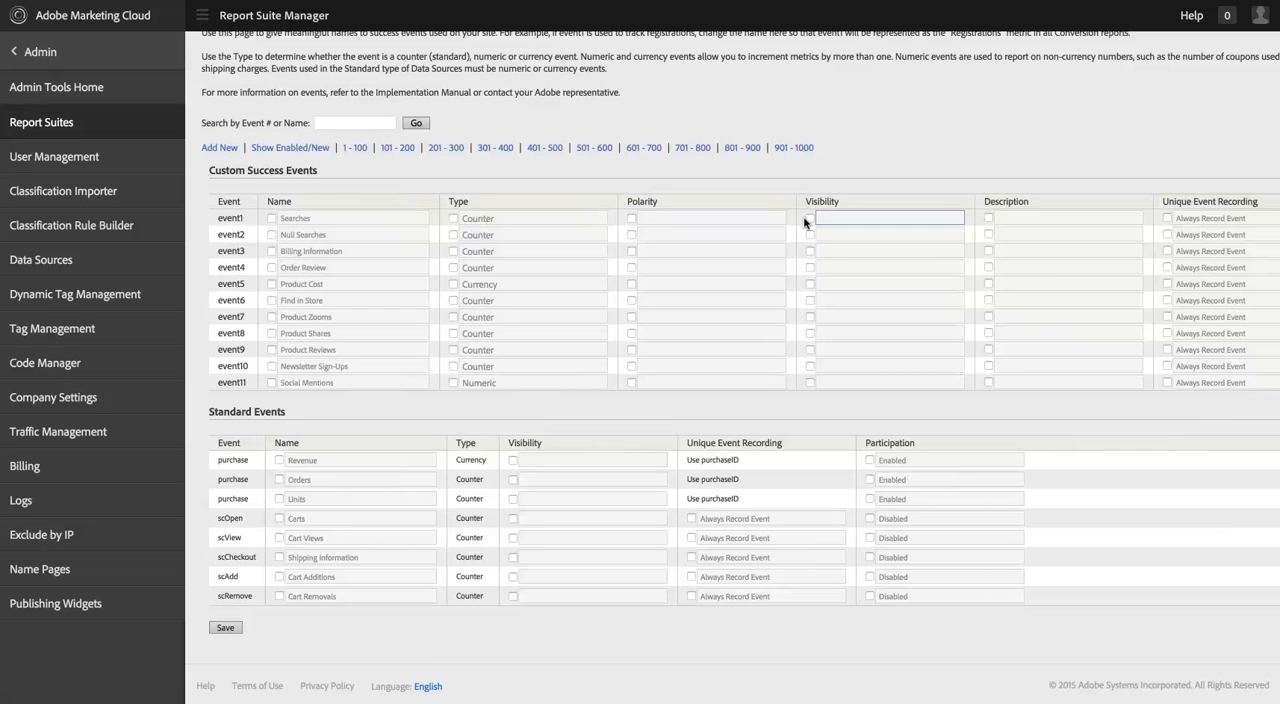
pyautogui.click(888, 216)
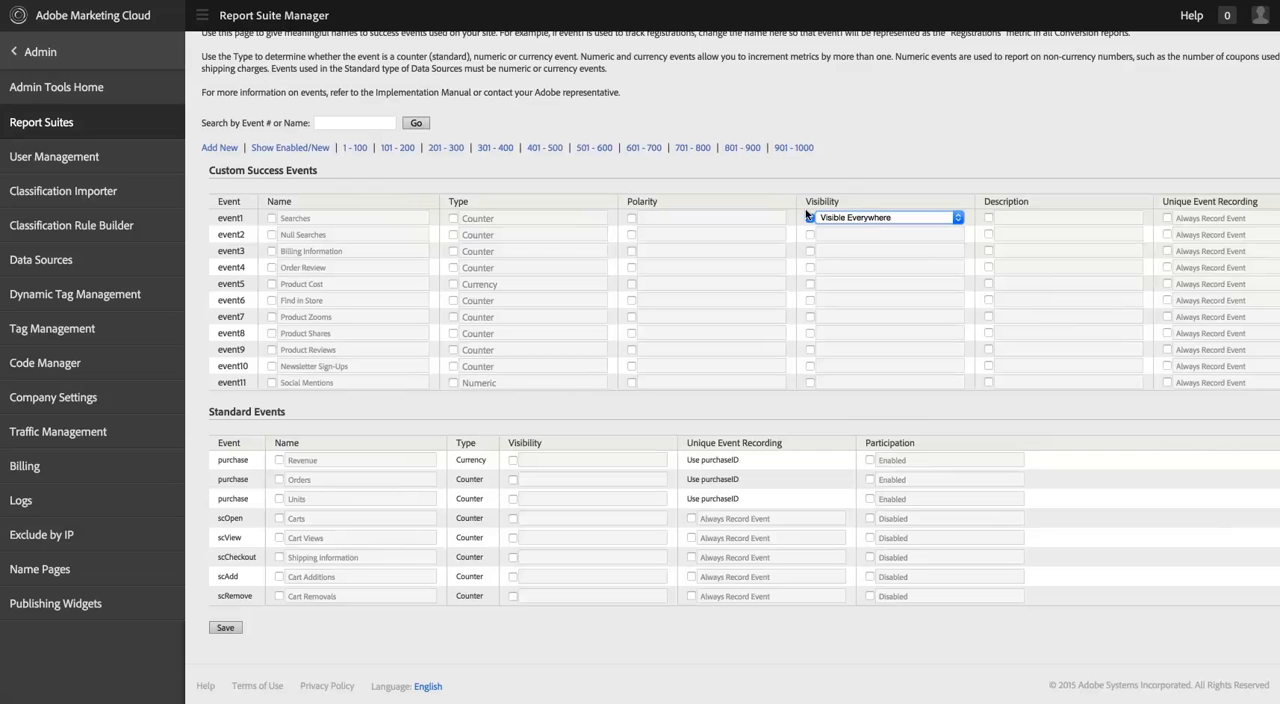
pyautogui.click(808, 216)
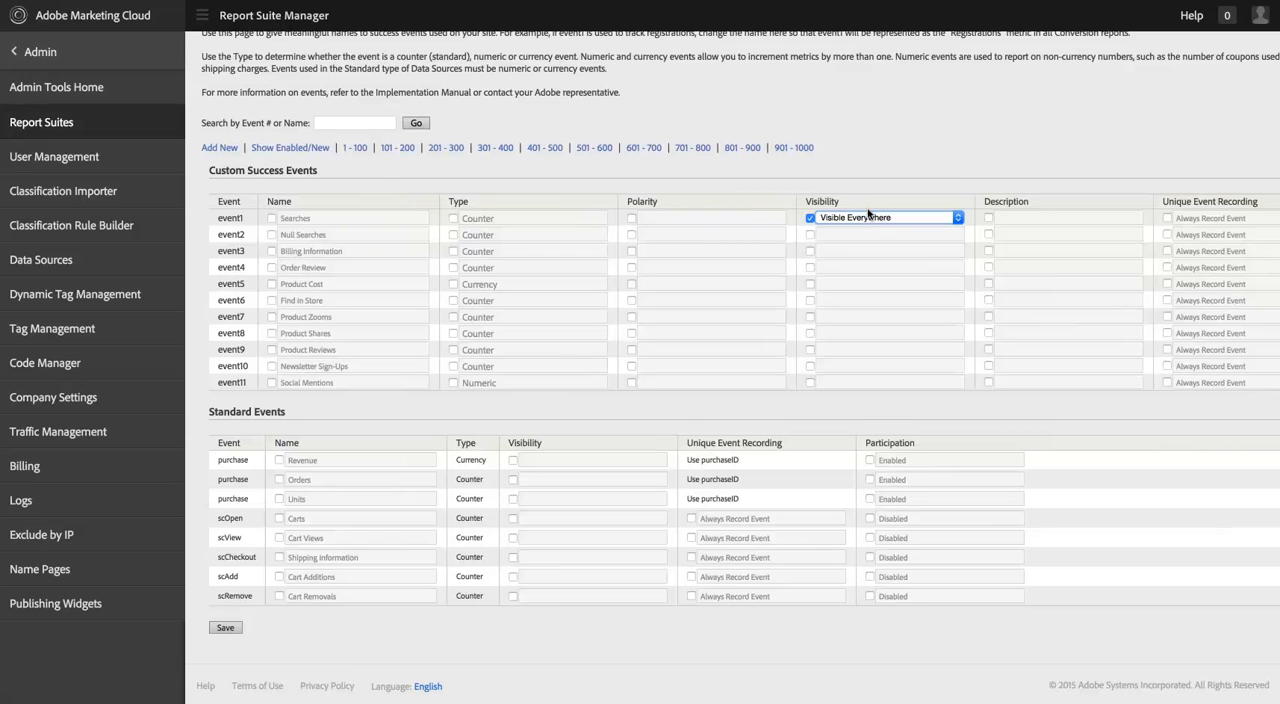
pyautogui.click(884, 216)
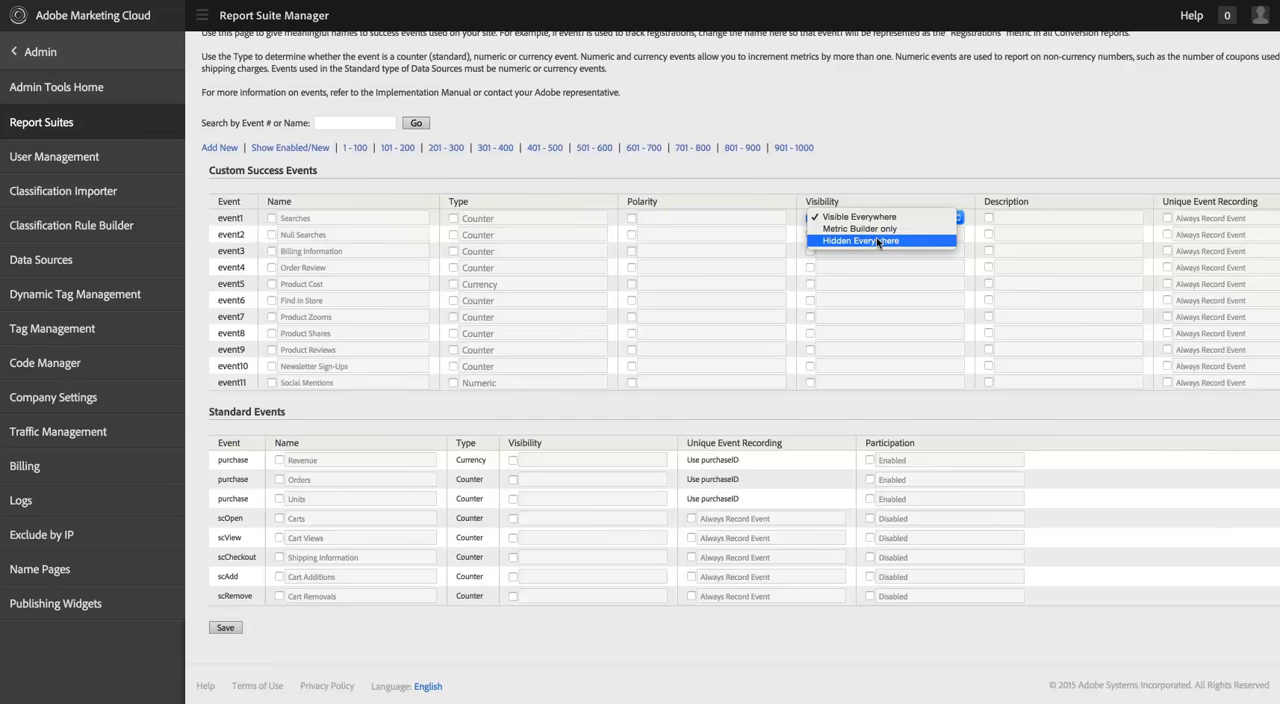
pyautogui.moveTo(876, 222)
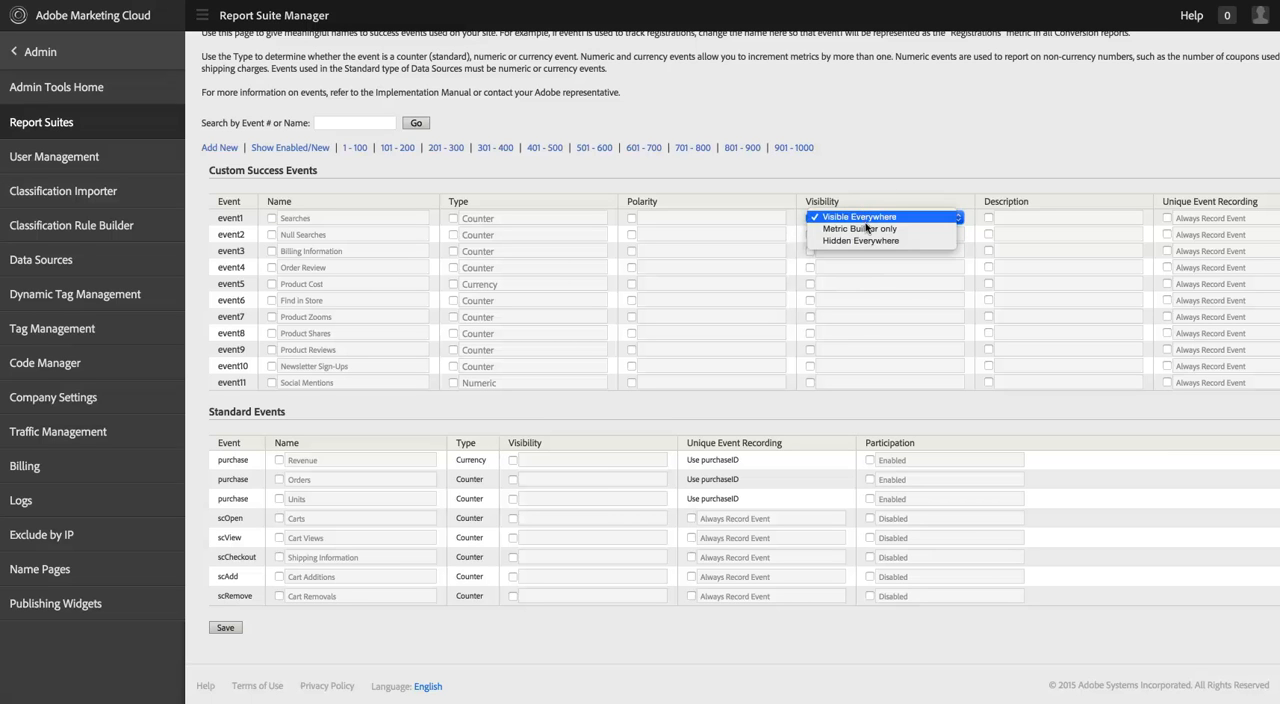
pyautogui.moveTo(860, 228)
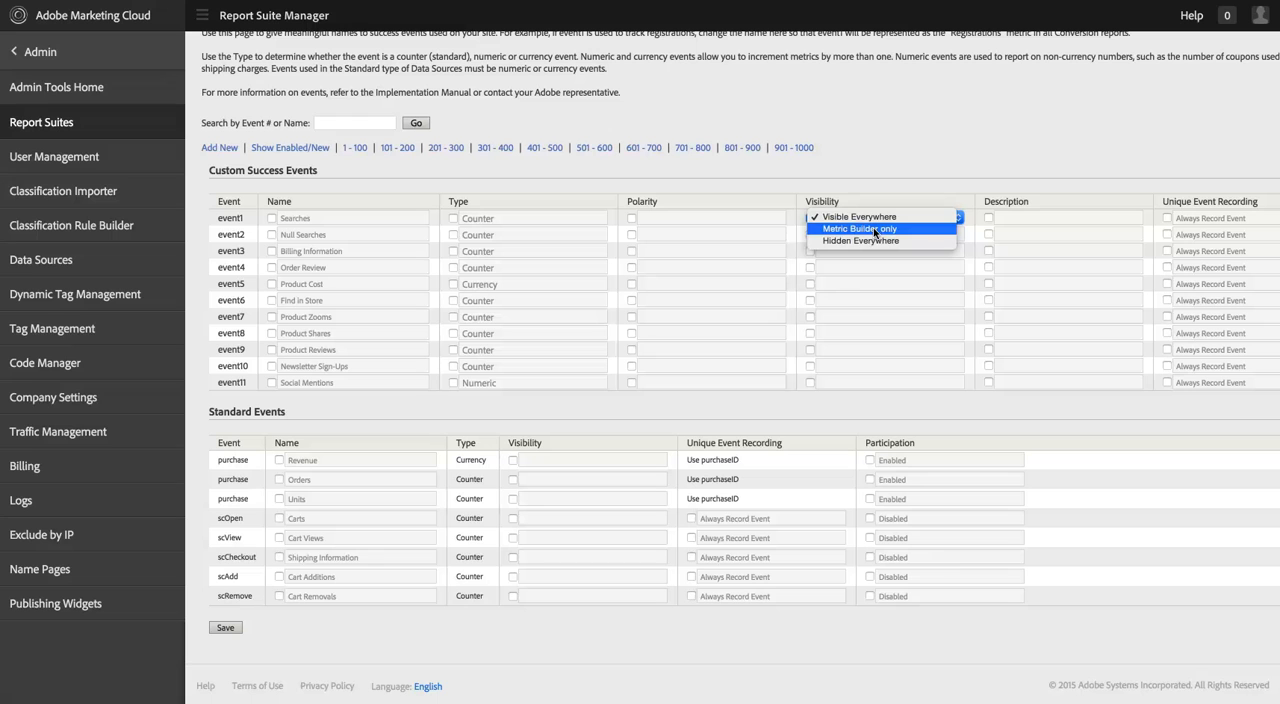
pyautogui.moveTo(860, 240)
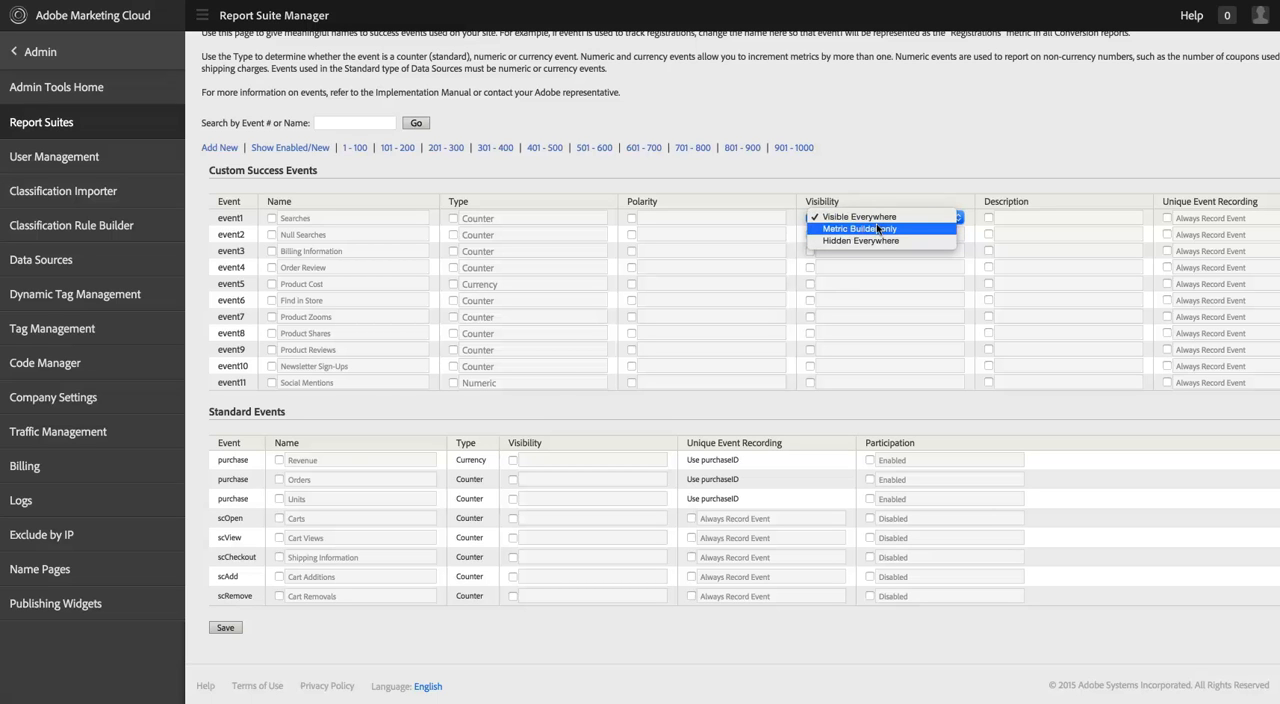
pyautogui.click(856, 228)
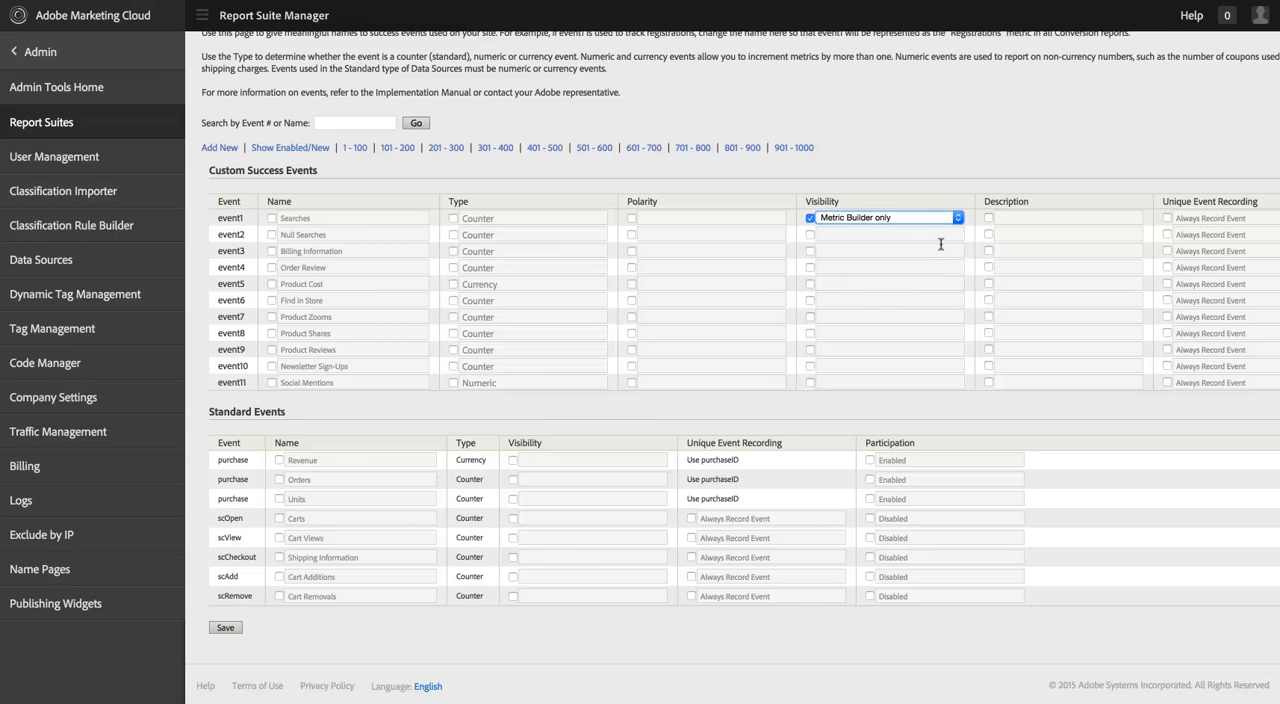
# Enable Visibility on the purchase standard events and choose Hidden Everywhere for Revenue and Units.
pyautogui.click(592, 460)
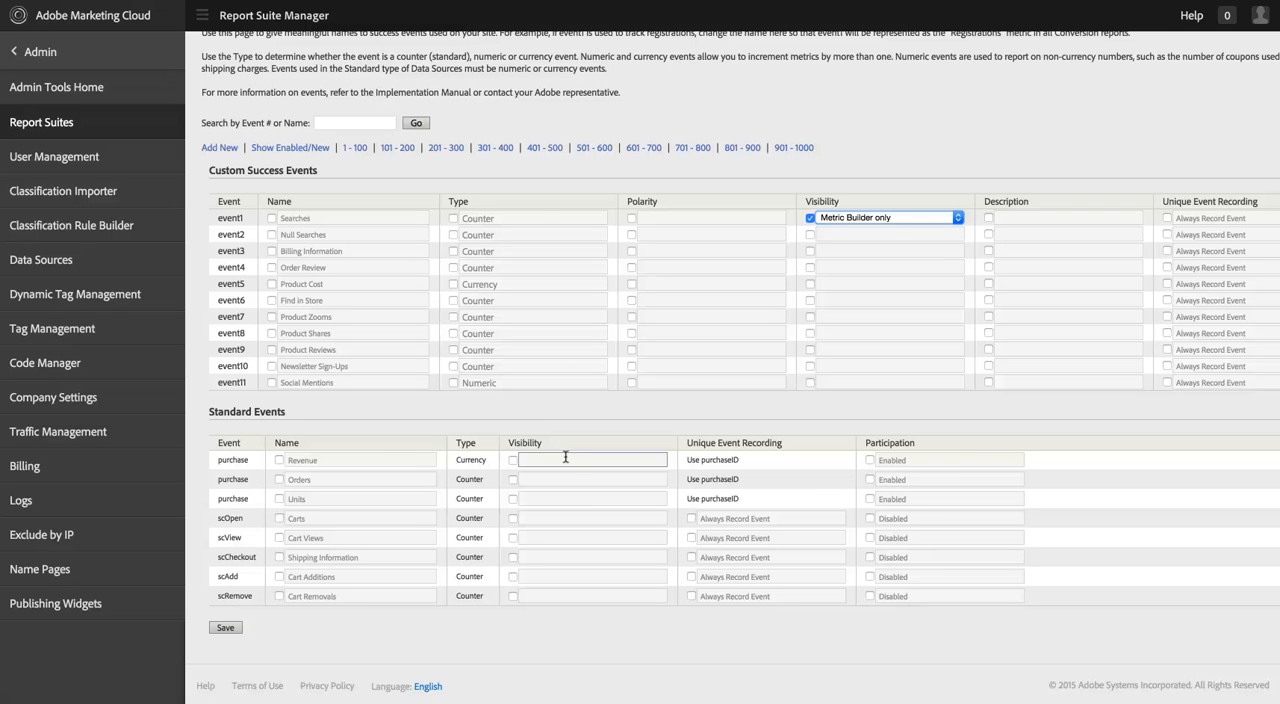
pyautogui.click(590, 460)
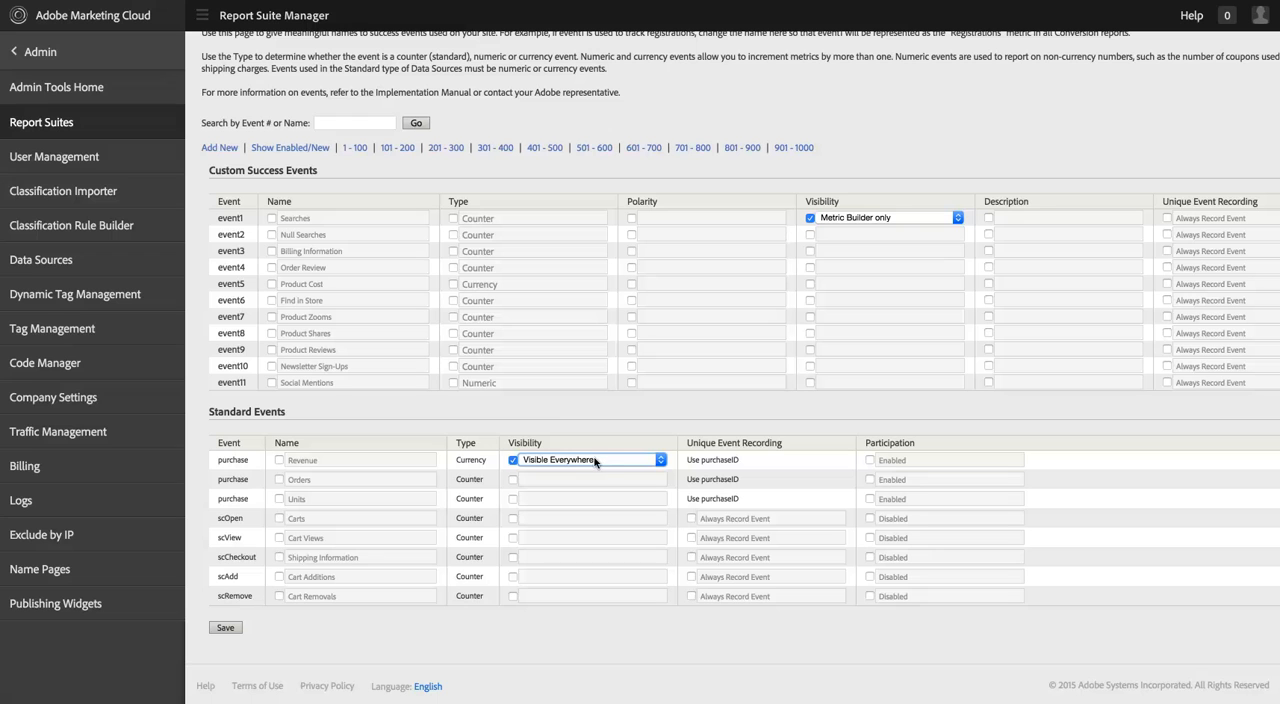
pyautogui.moveTo(560, 464)
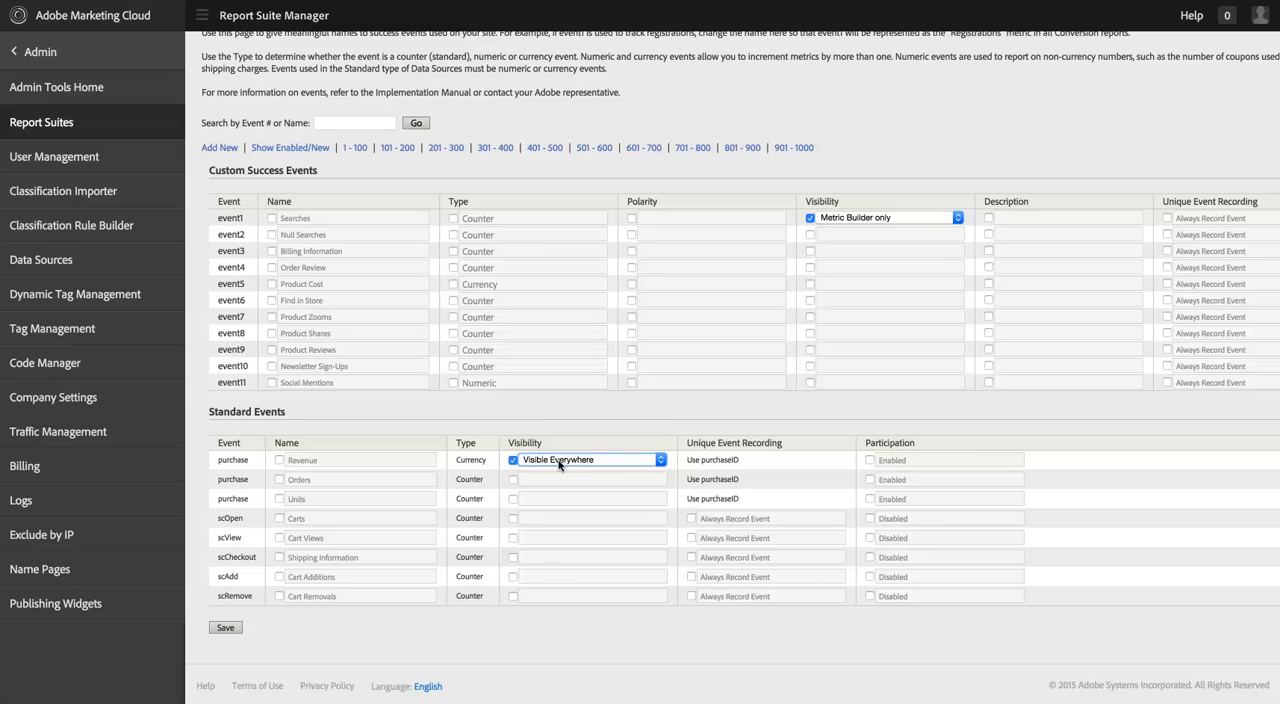
pyautogui.click(584, 460)
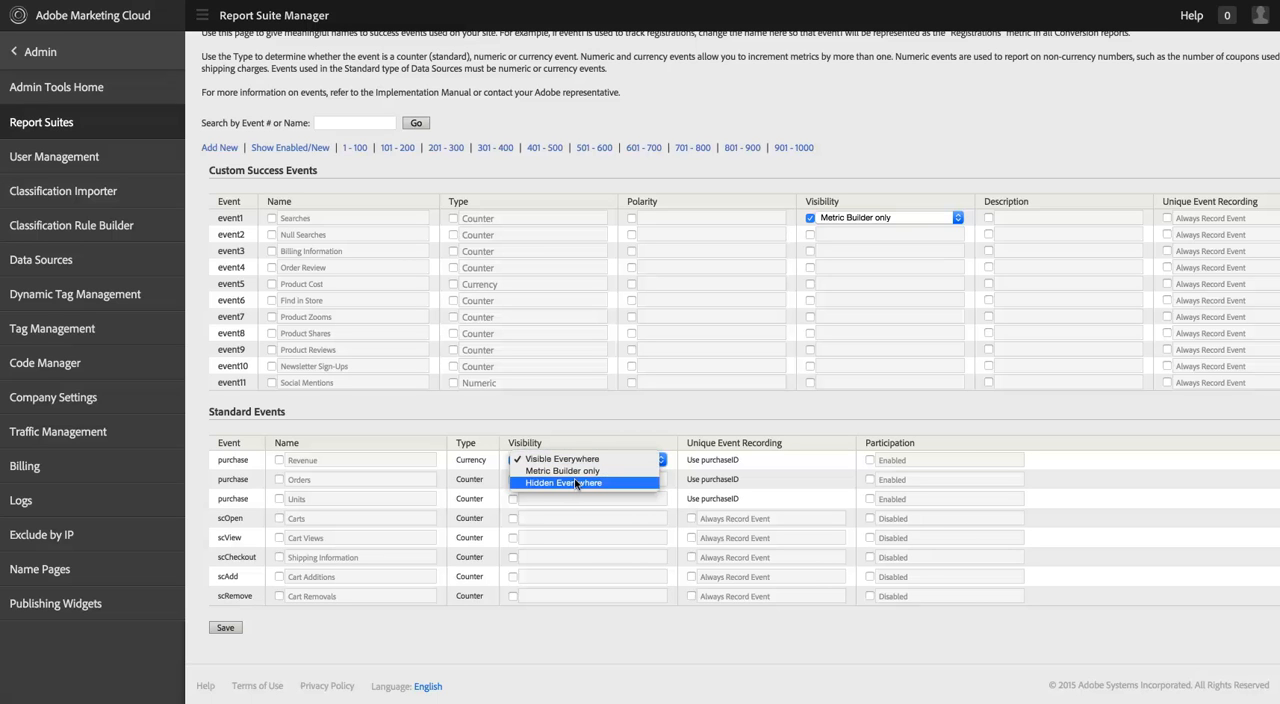
pyautogui.click(564, 484)
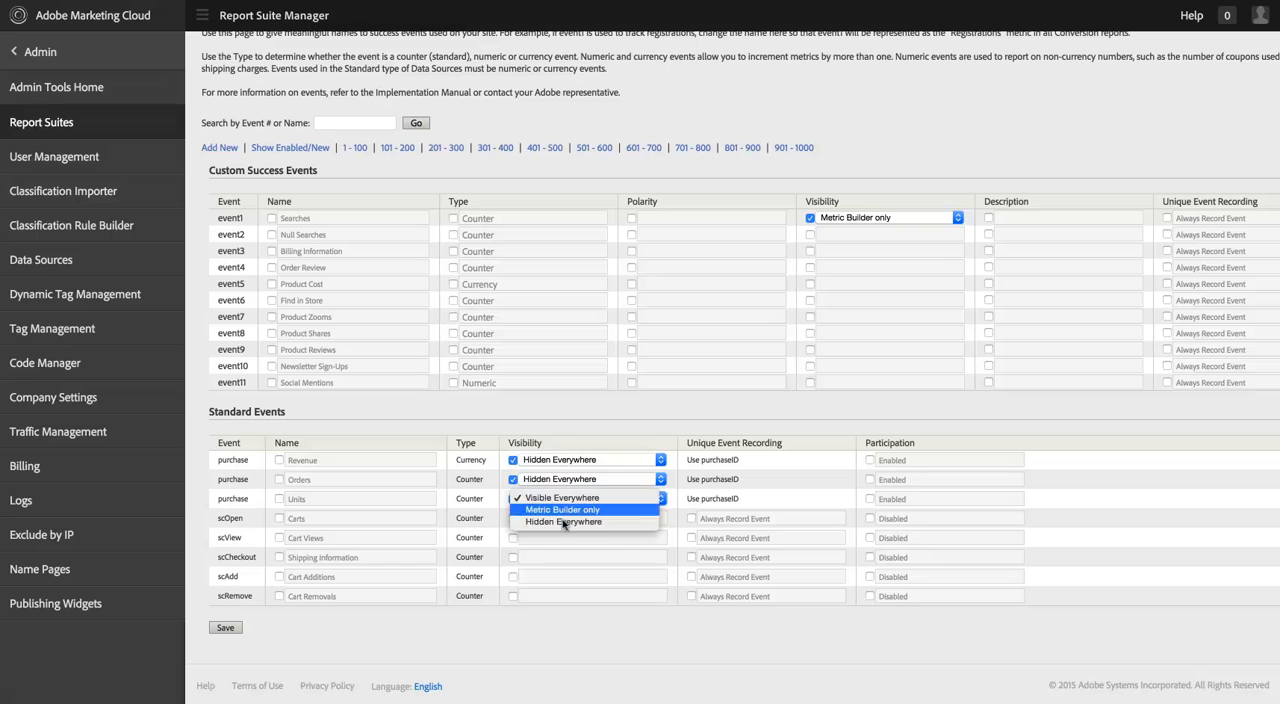
pyautogui.click(564, 522)
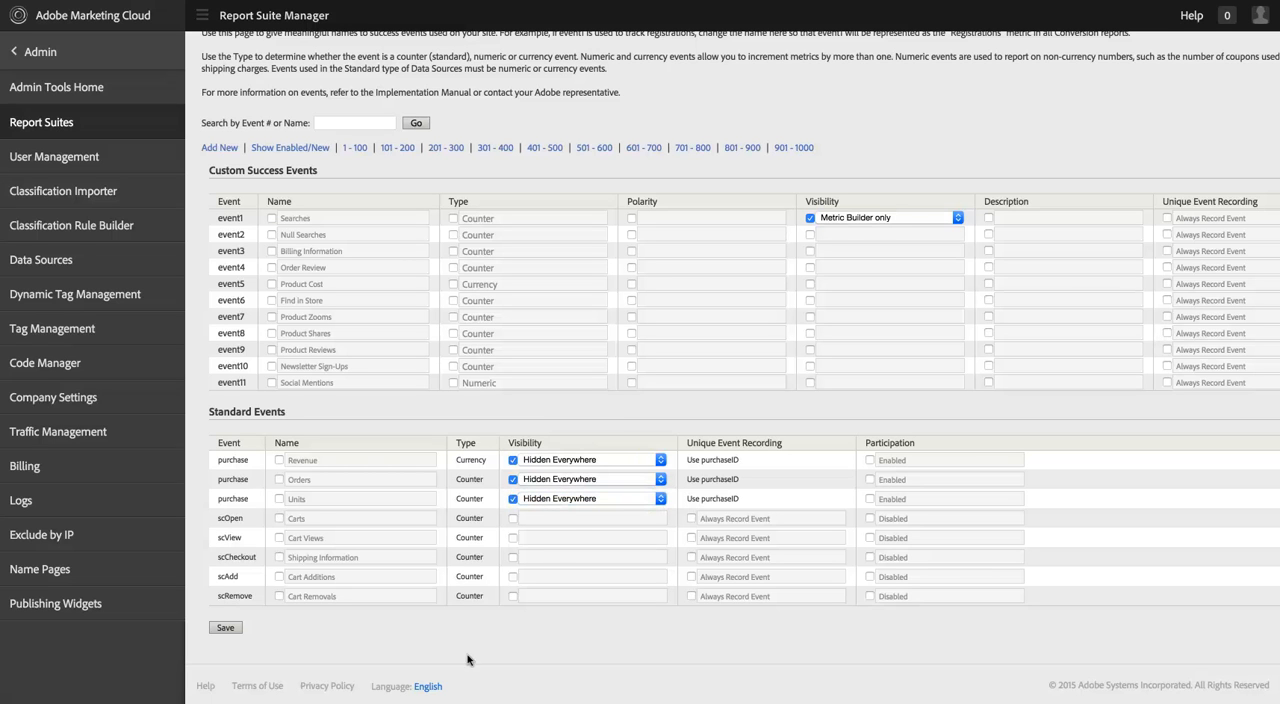
pyautogui.moveTo(520, 644)
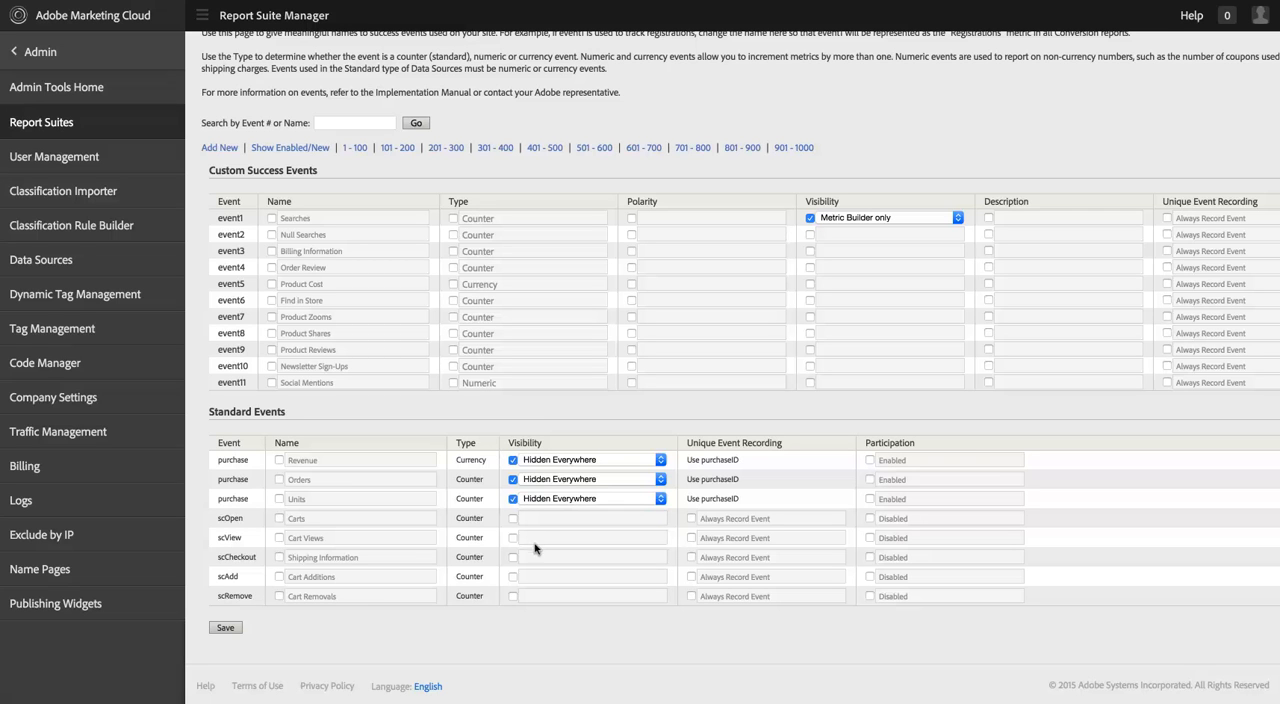
pyautogui.moveTo(566, 628)
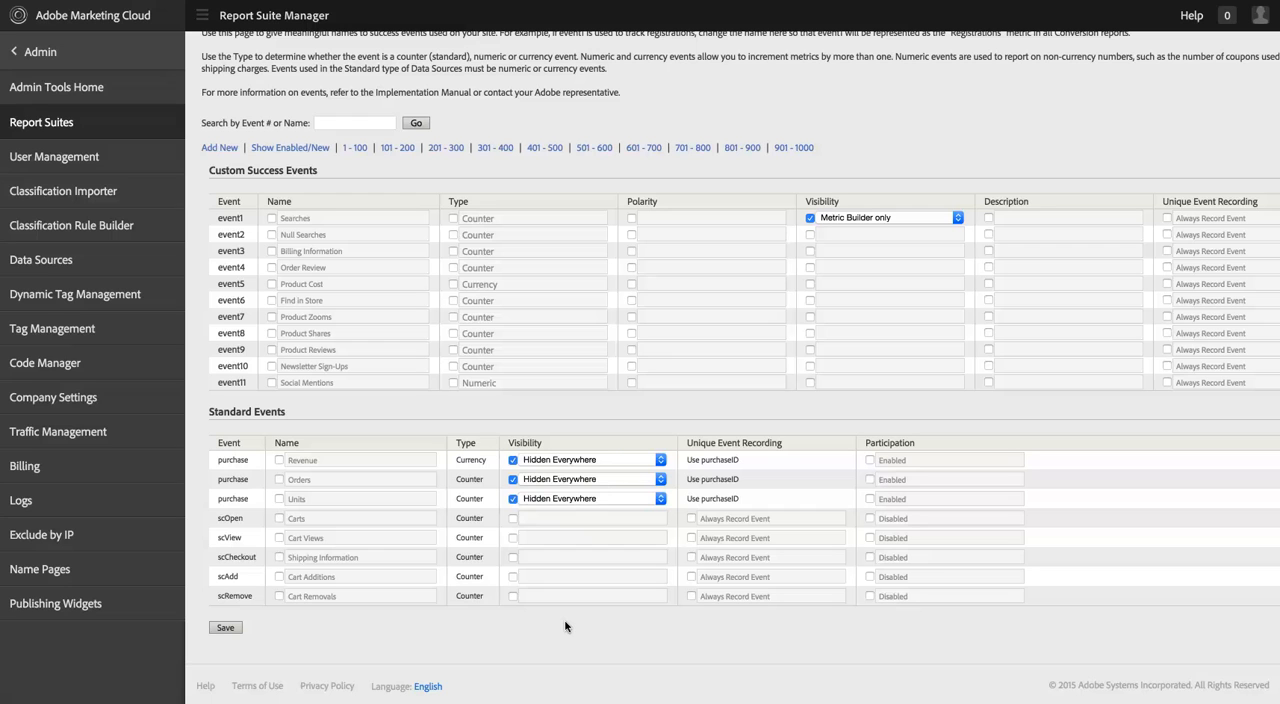